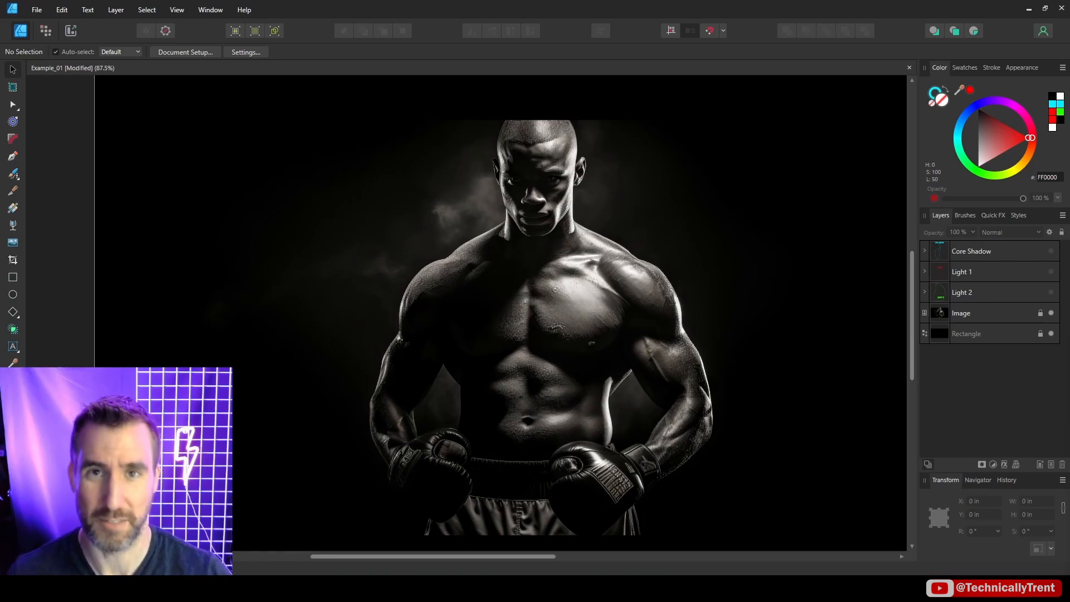
{"action": "mouse_move", "coordinate": [705, 306]}
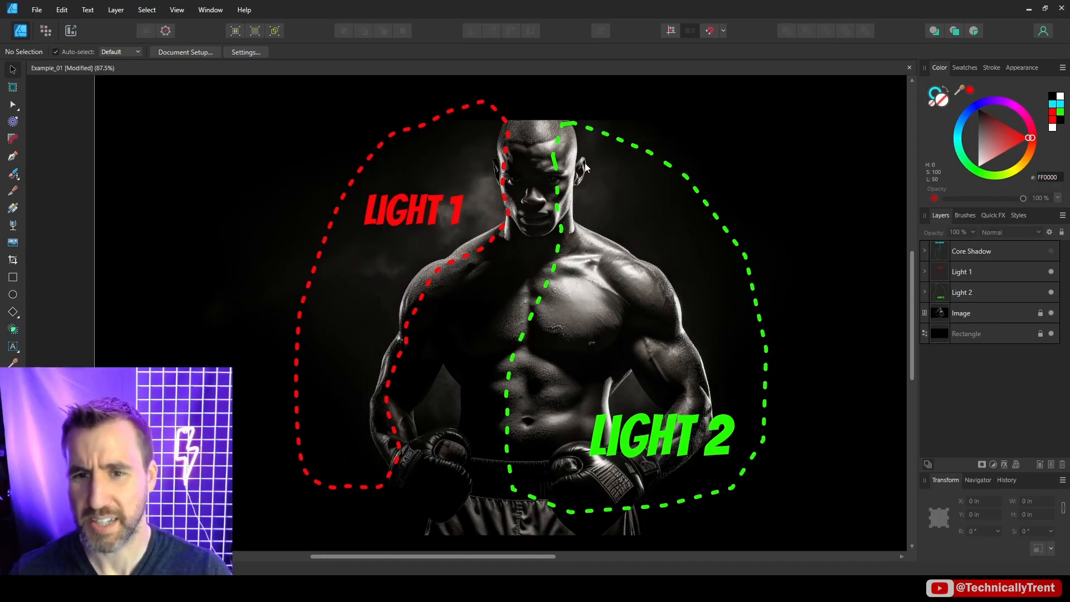
{"action": "mouse_move", "coordinate": [534, 114]}
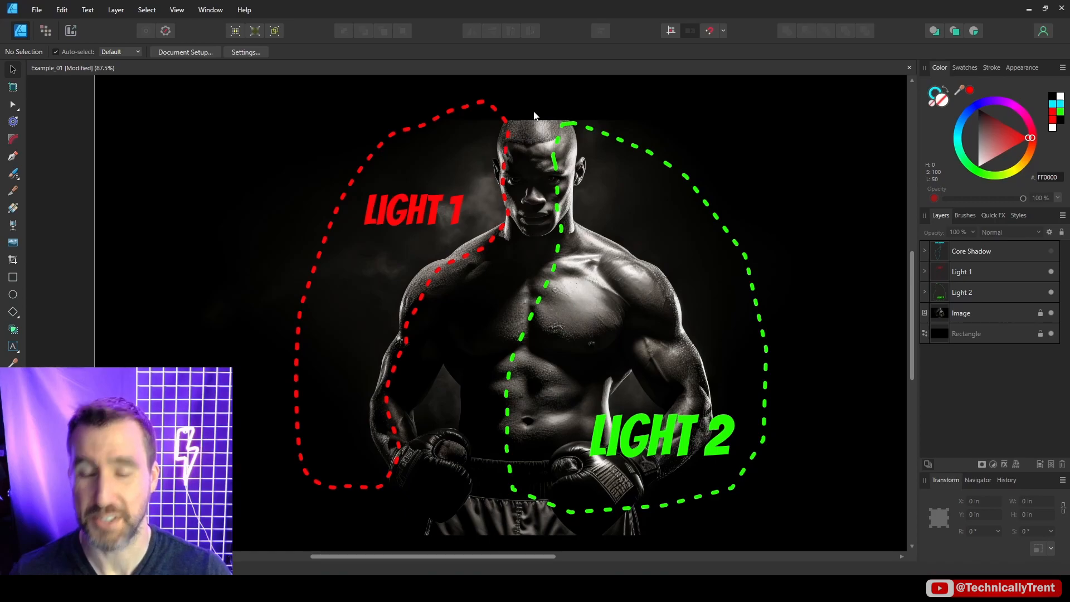
{"action": "mouse_move", "coordinate": [565, 206]}
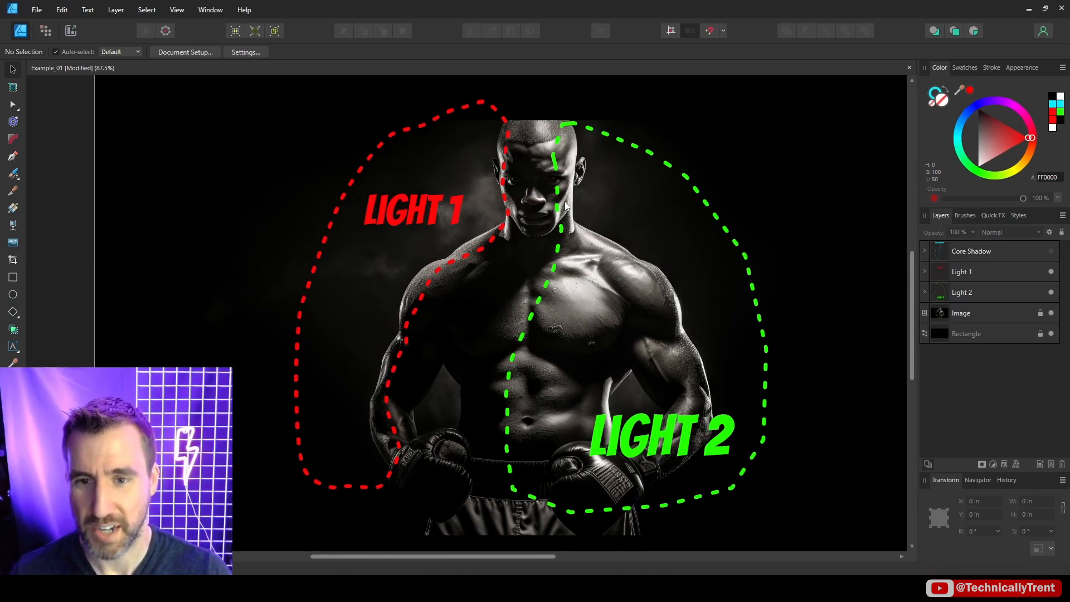
{"action": "mouse_move", "coordinate": [698, 327]}
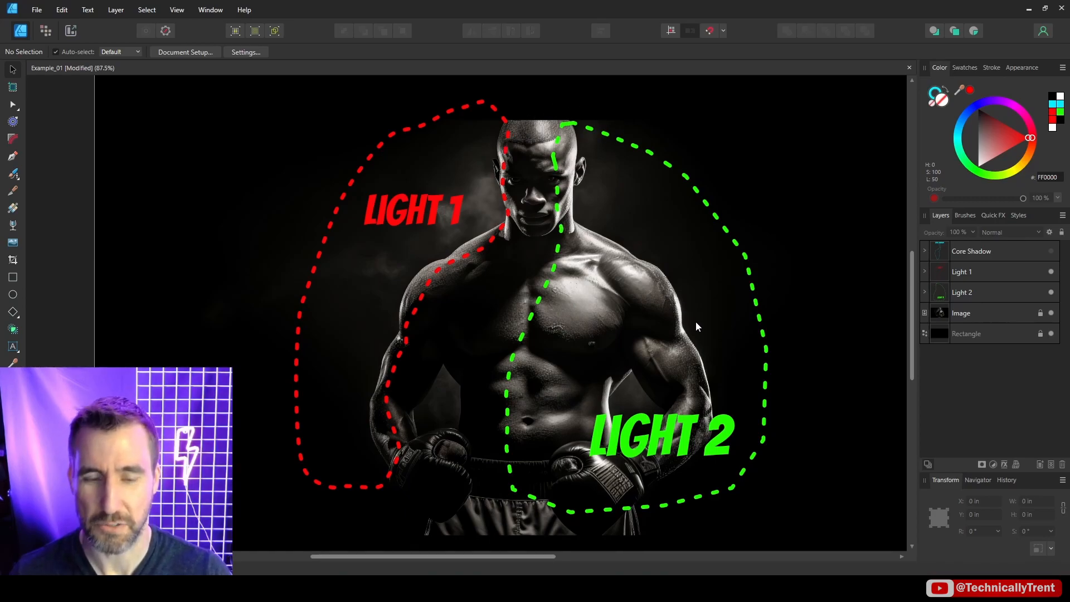
{"action": "mouse_move", "coordinate": [501, 164]}
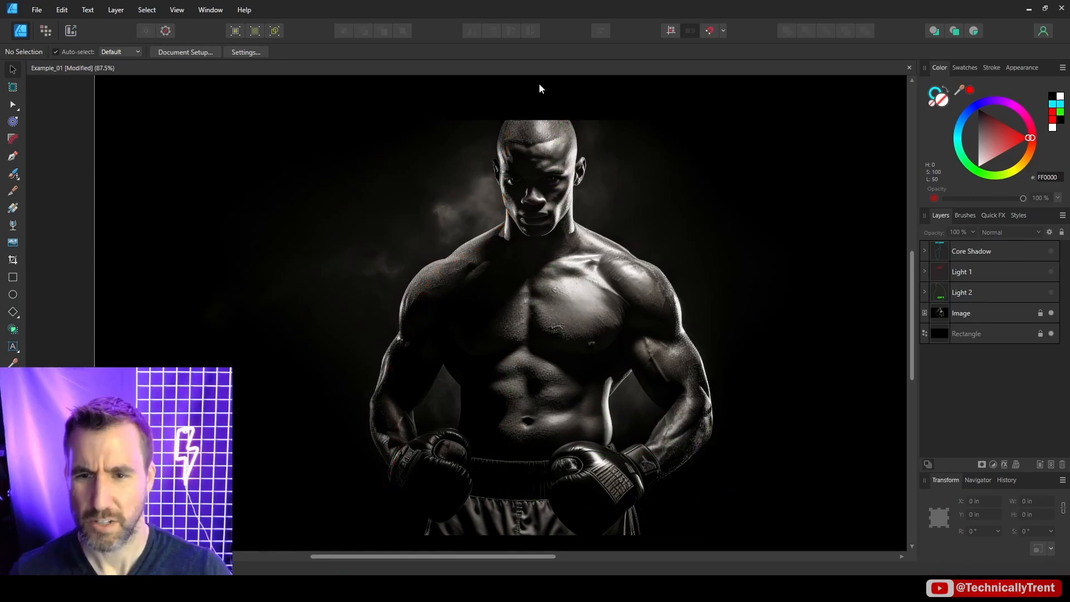
{"action": "mouse_move", "coordinate": [321, 372]}
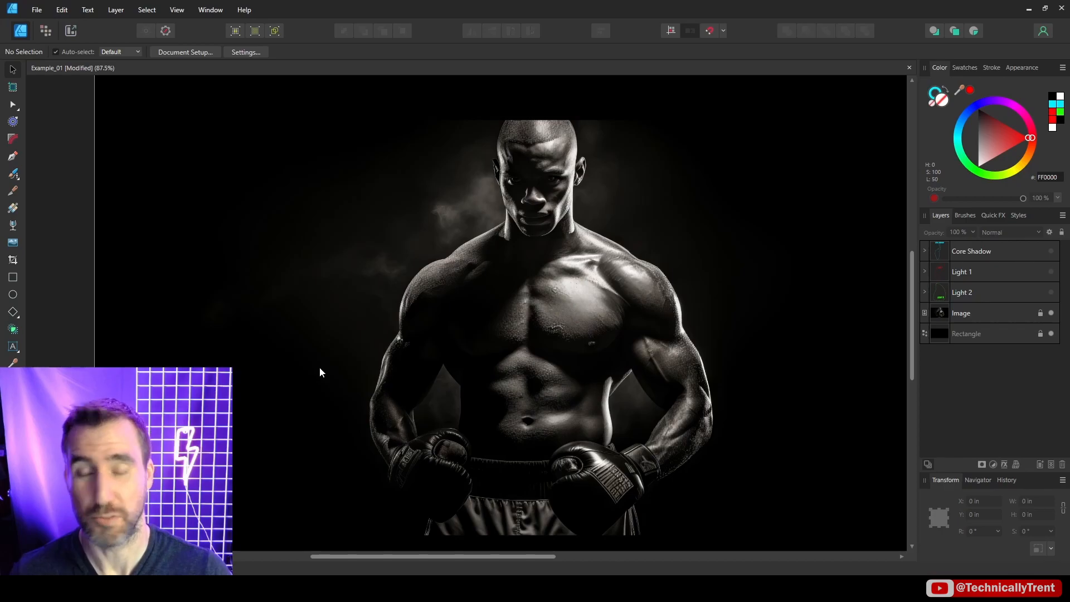
{"action": "mouse_move", "coordinate": [333, 366]}
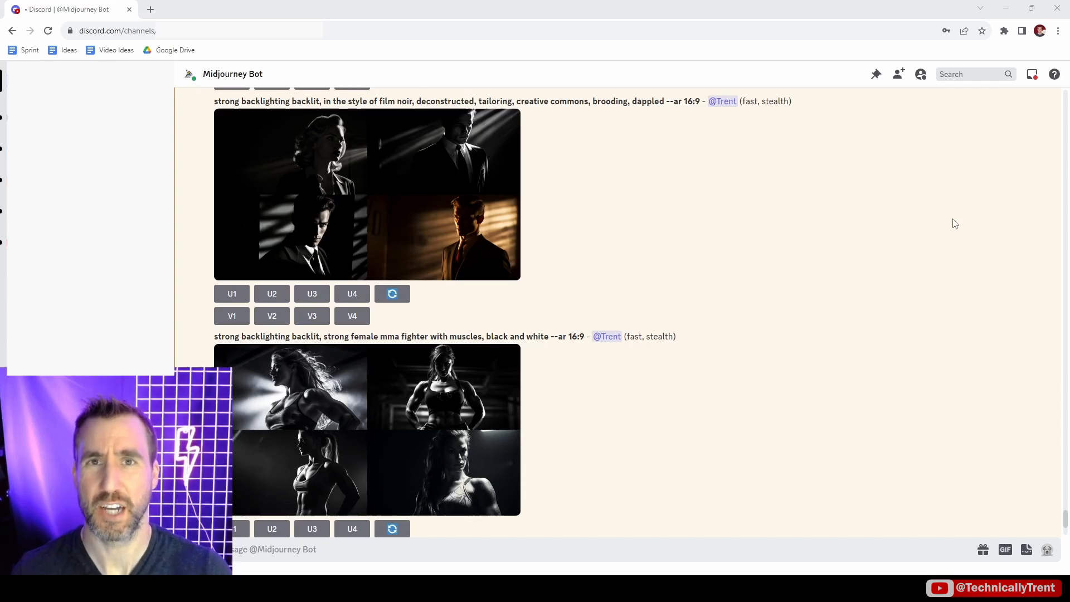
{"action": "mouse_move", "coordinate": [603, 273]}
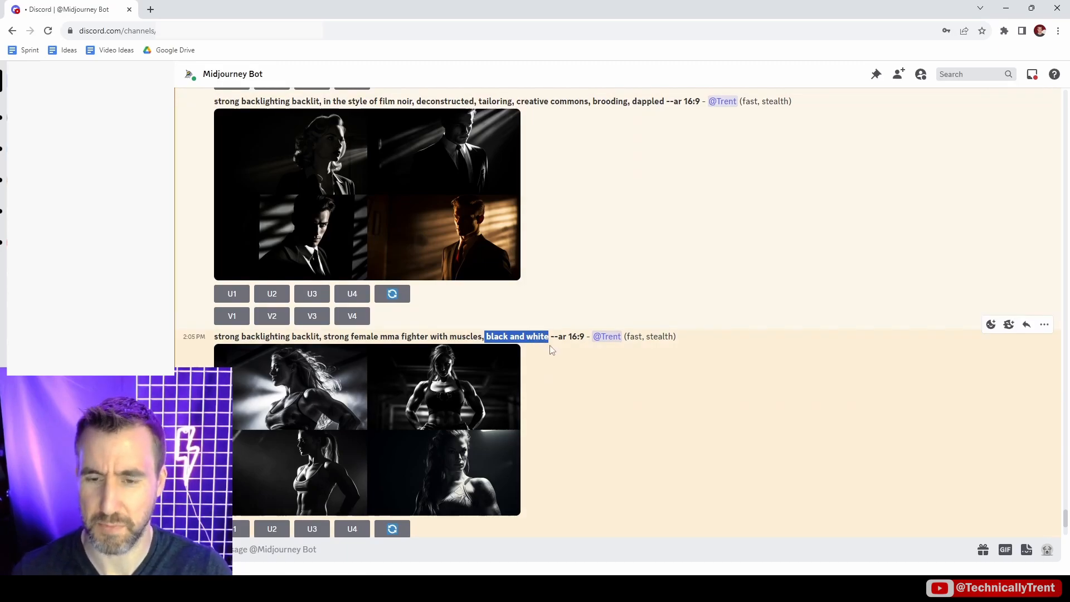
Add a Gradient Map adjustment to the portrait with a black-to-cyan gradient.
{"action": "scroll", "scroll_direction": "down", "scroll_amount": 3}
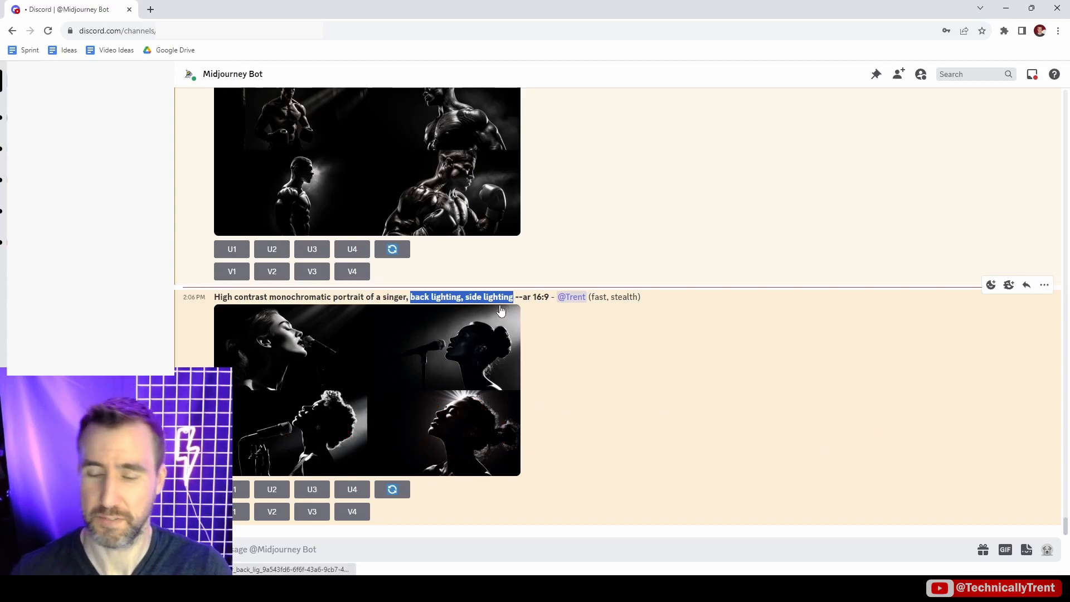
{"action": "scroll", "scroll_direction": "up", "scroll_amount": 3}
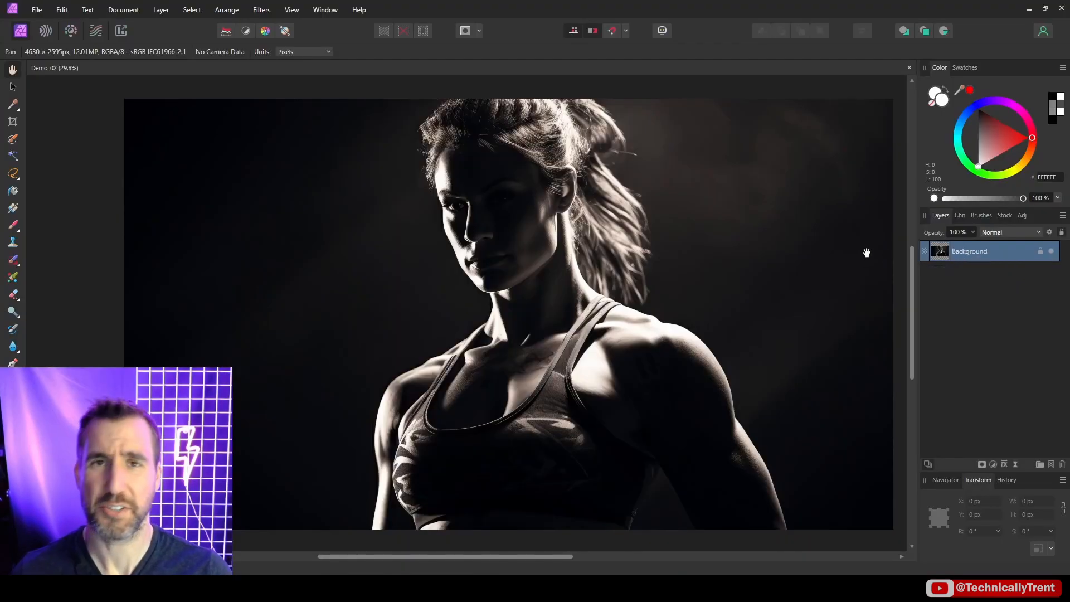
{"action": "mouse_move", "coordinate": [817, 244]}
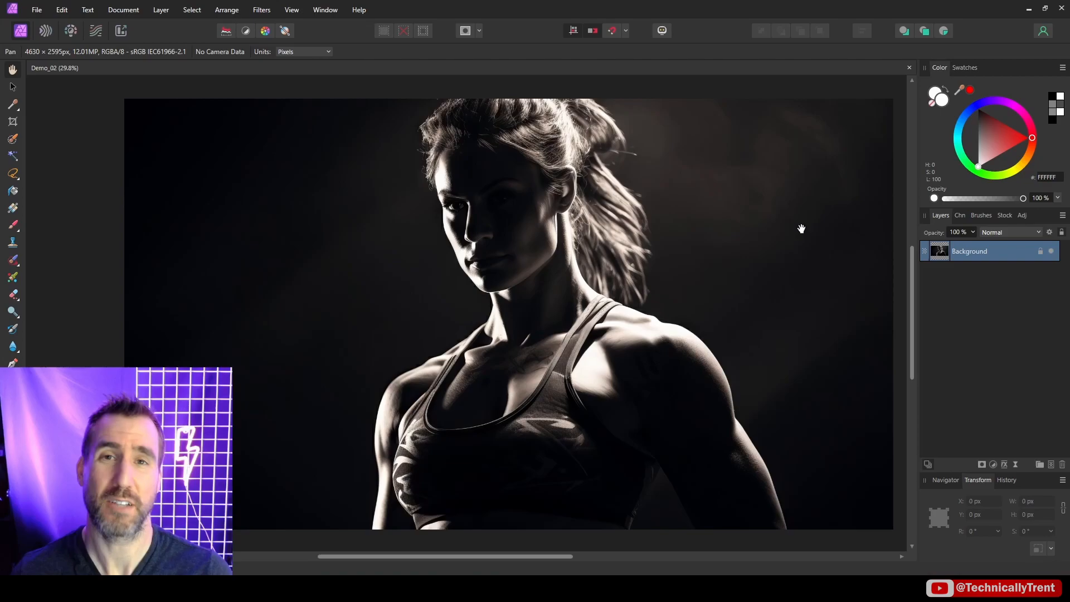
{"action": "mouse_move", "coordinate": [798, 362]}
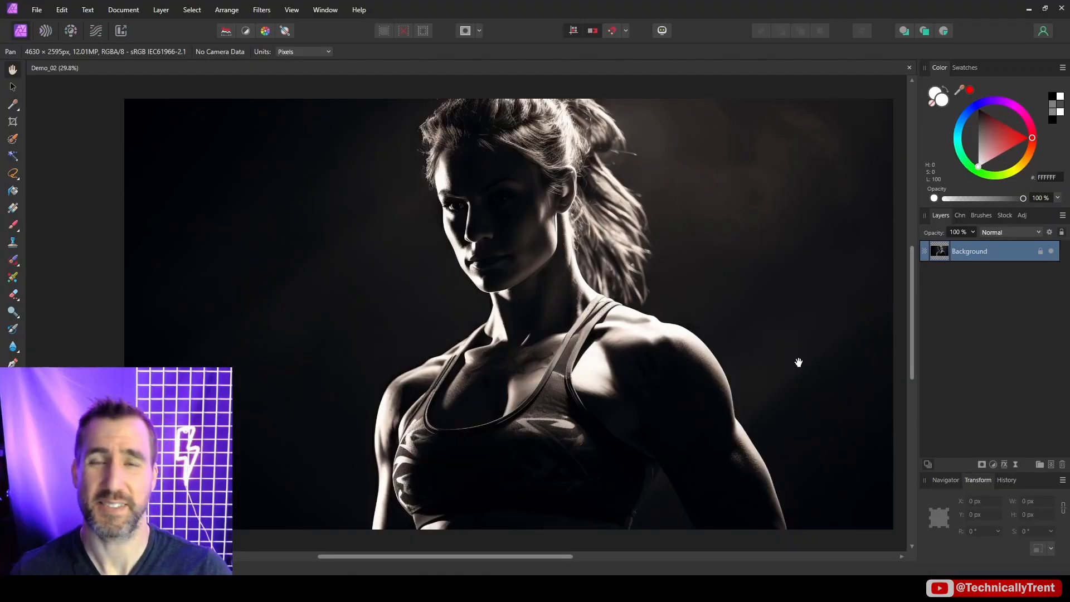
{"action": "mouse_move", "coordinate": [797, 353]}
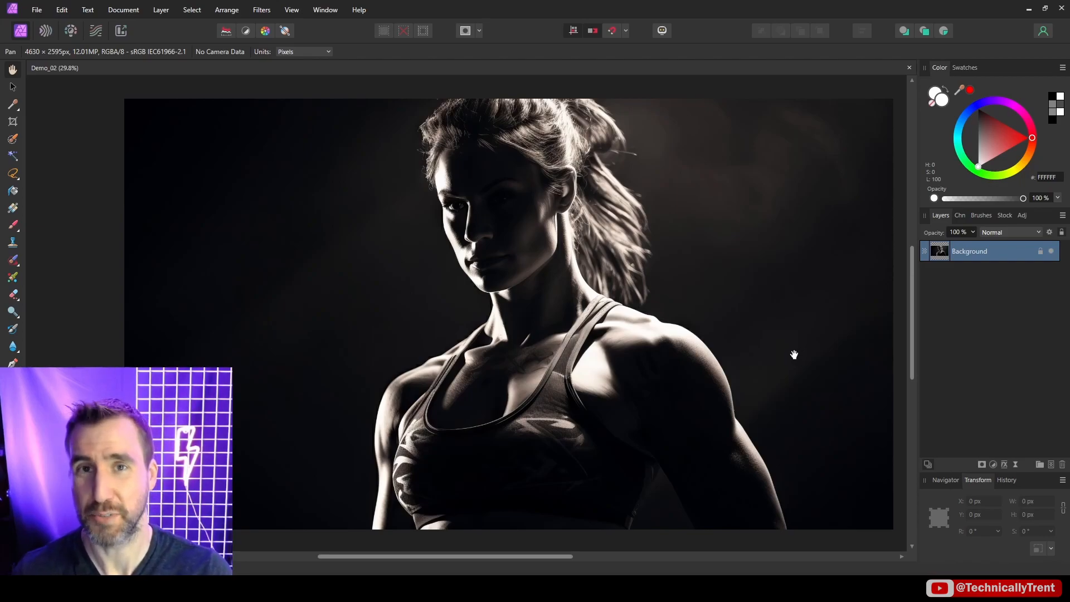
{"action": "mouse_move", "coordinate": [814, 307]}
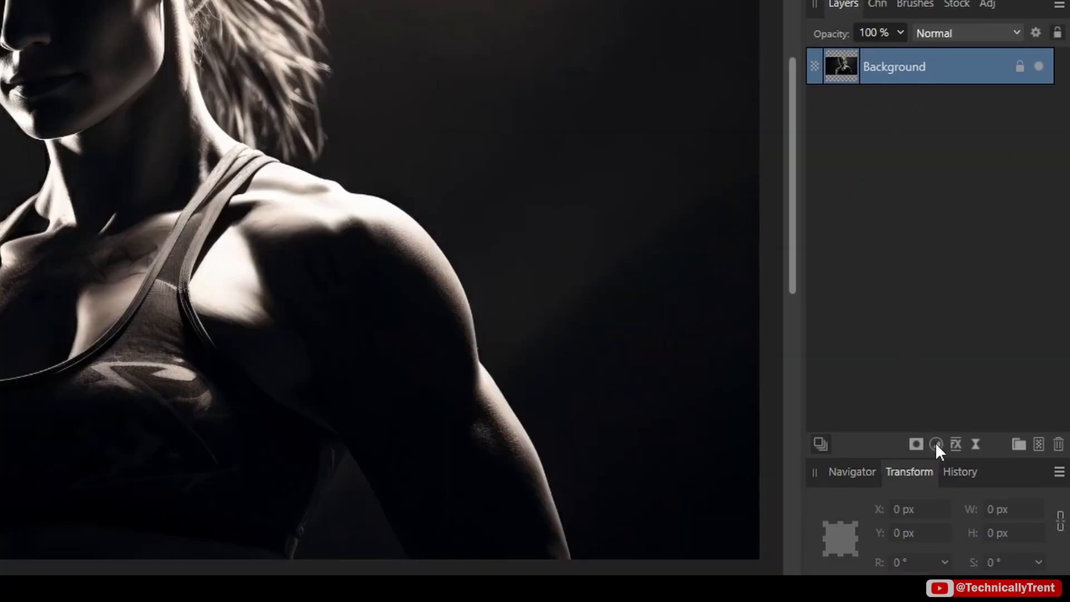
{"action": "left_click", "coordinate": [935, 445]}
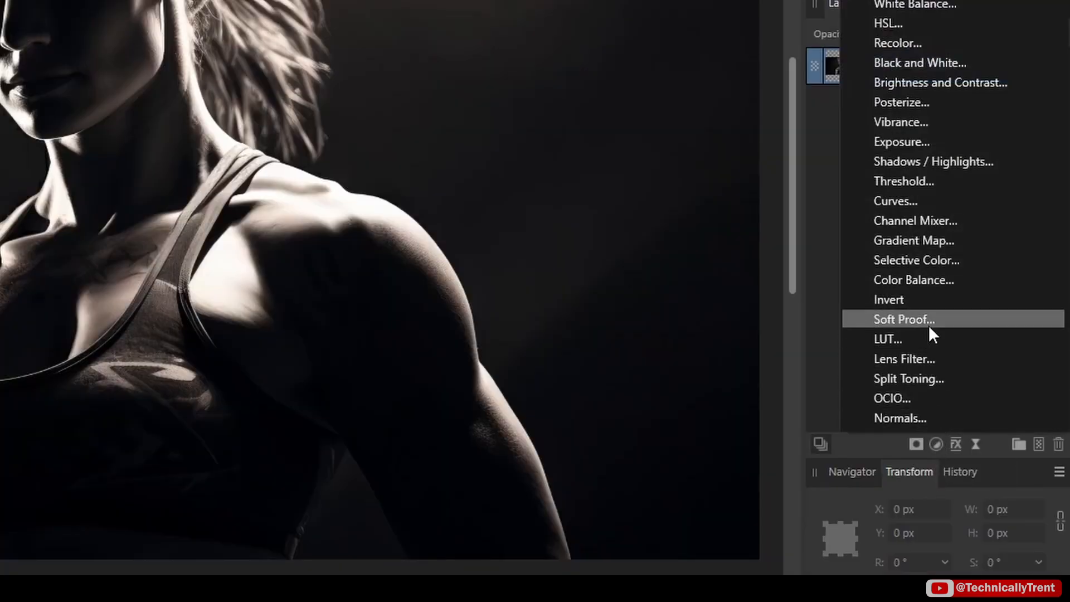
{"action": "mouse_move", "coordinate": [955, 241]}
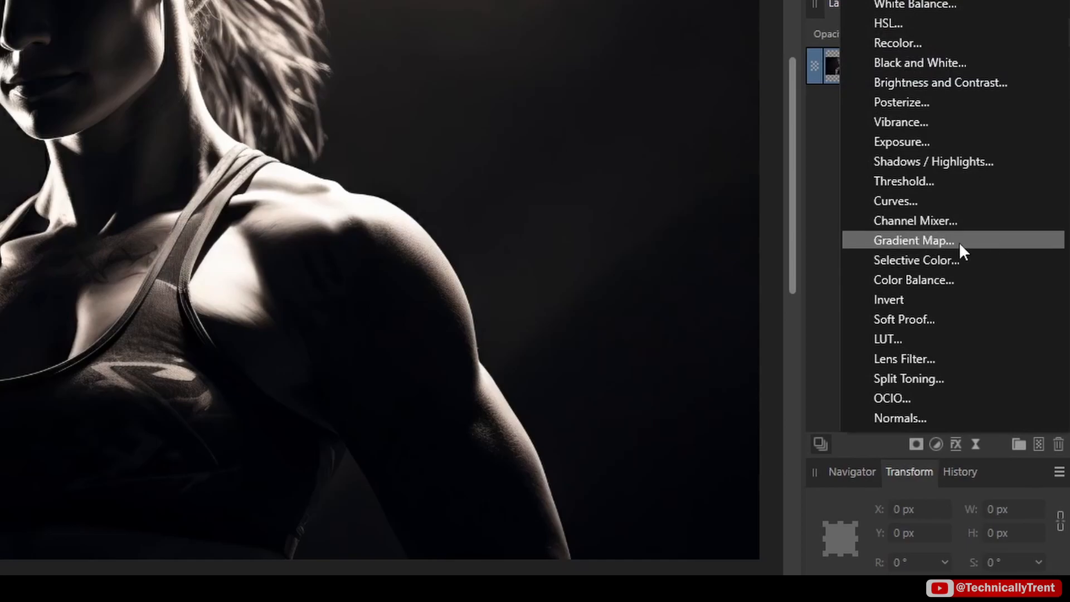
{"action": "left_click", "coordinate": [914, 240]}
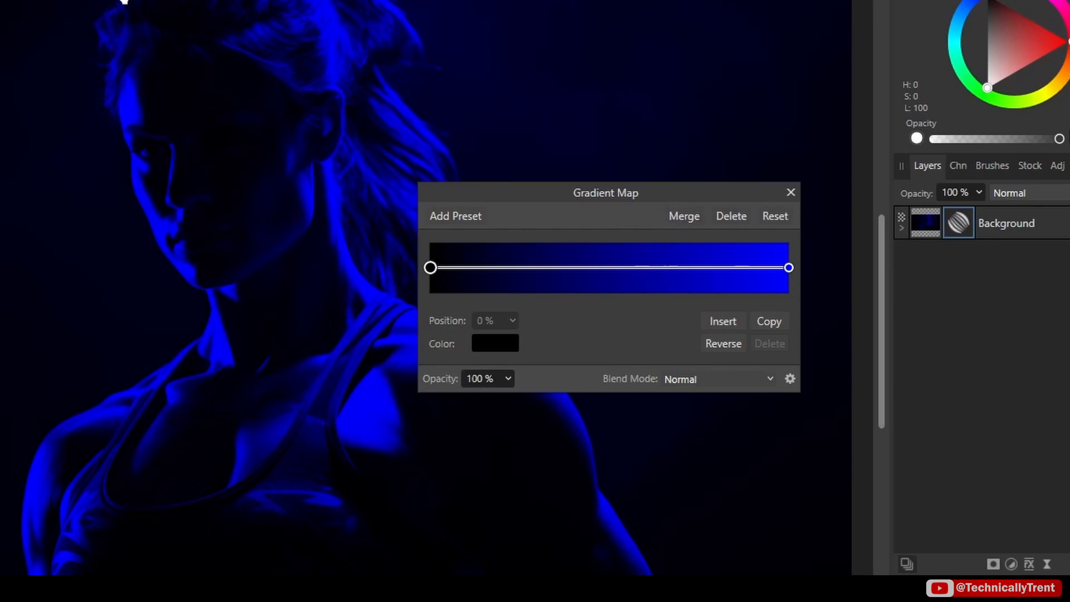
{"action": "mouse_move", "coordinate": [802, 276]}
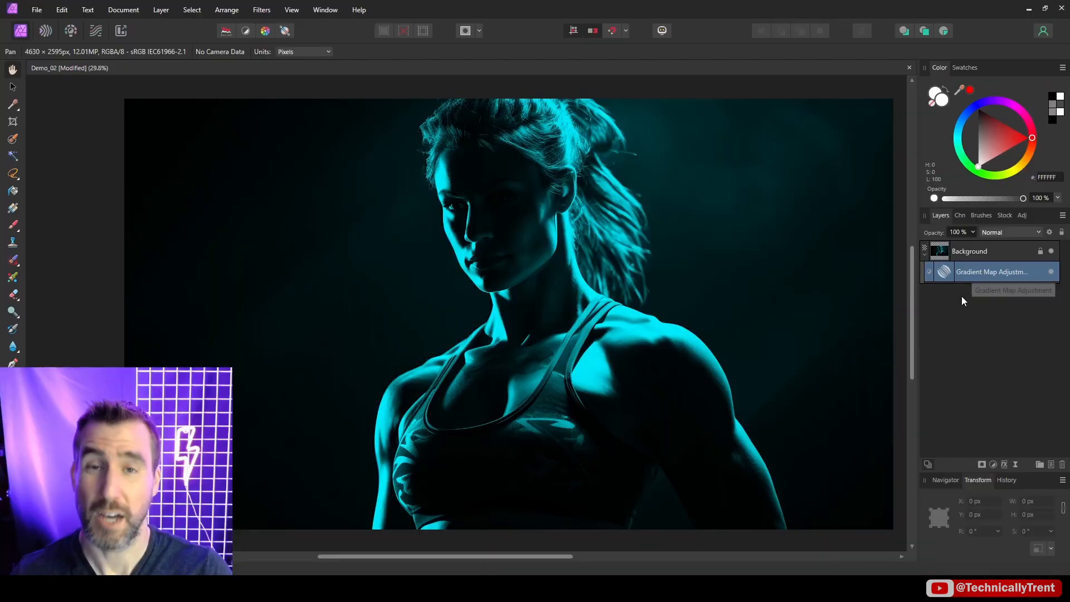
Name the gradient map layer 'Cyan' and nest a new white mask layer beneath it.
{"action": "double_click", "coordinate": [994, 271]}
{"action": "type", "text": "Cyan"}
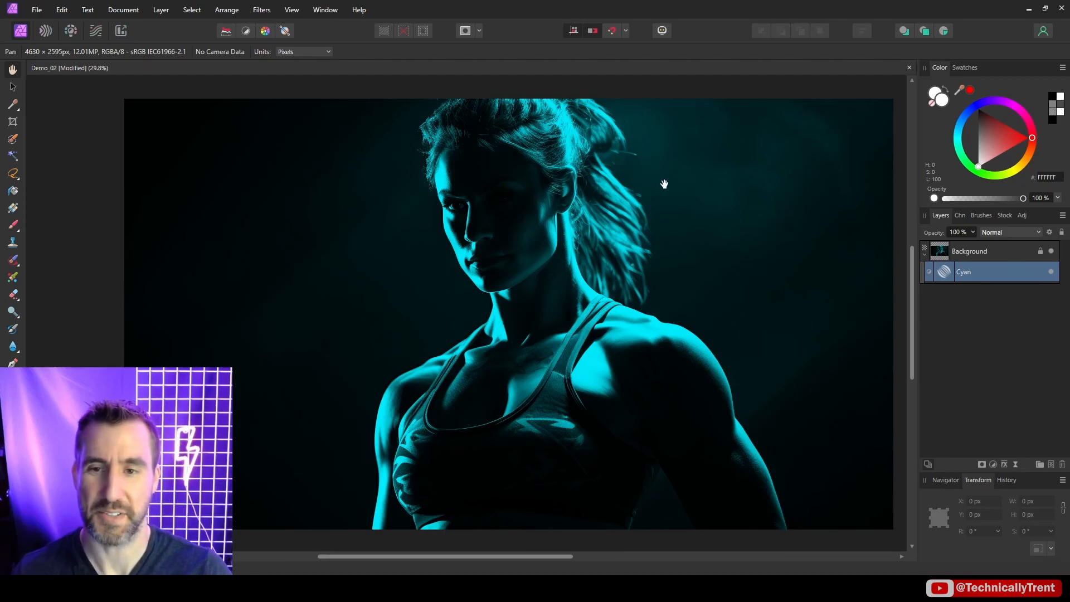
{"action": "mouse_move", "coordinate": [767, 206]}
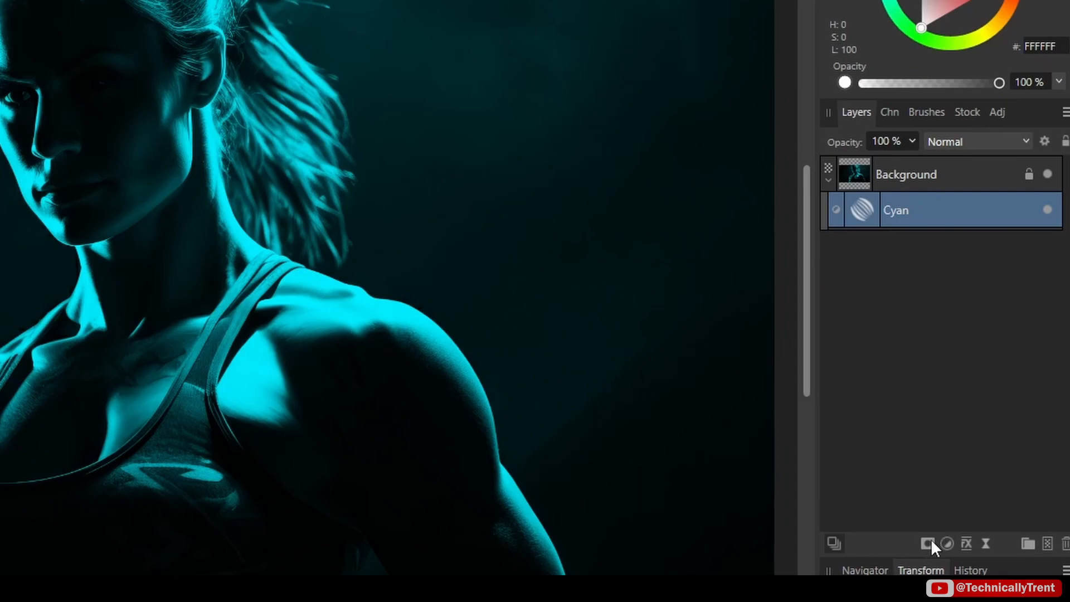
{"action": "mouse_move", "coordinate": [927, 543]}
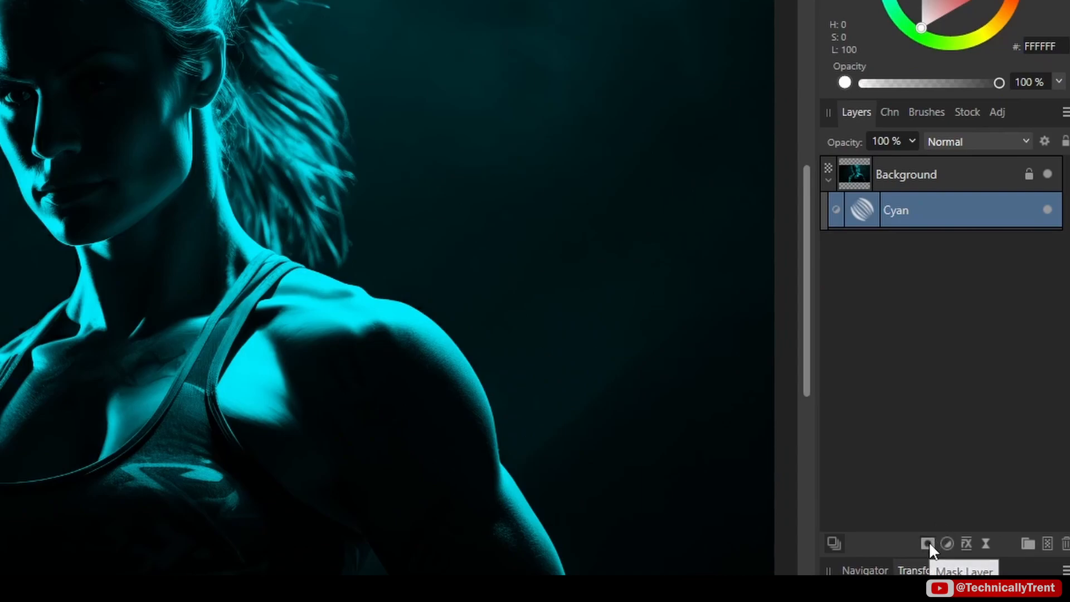
{"action": "left_click", "coordinate": [927, 543]}
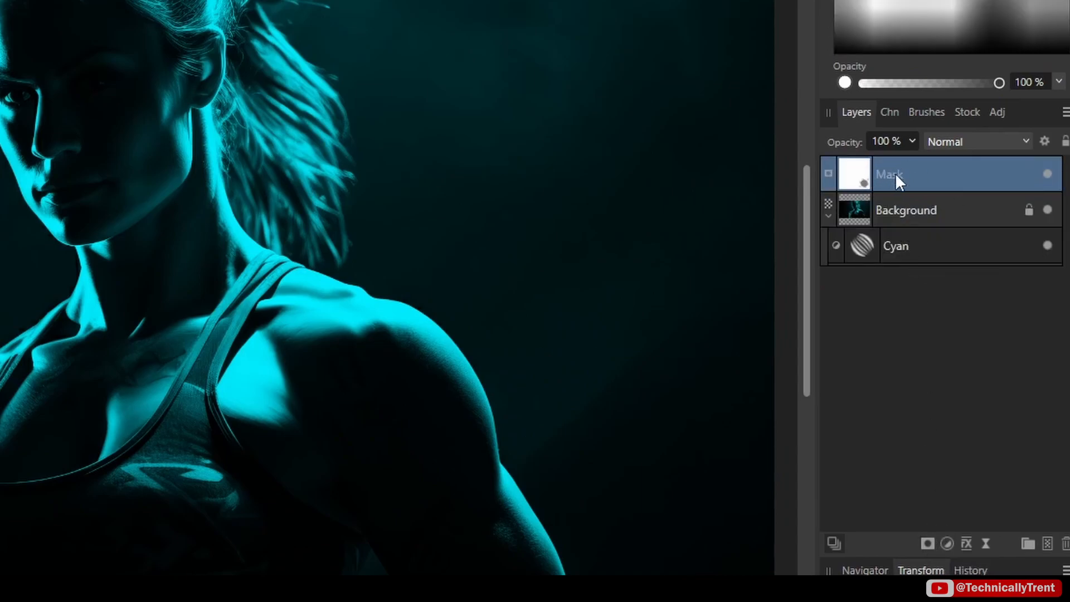
{"action": "left_click", "coordinate": [895, 245]}
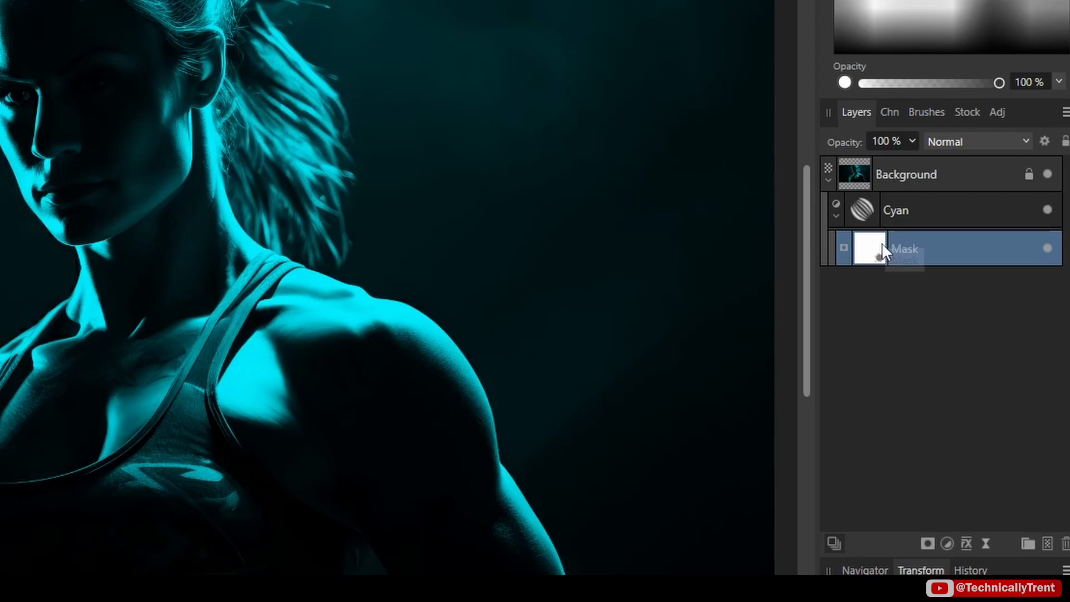
{"action": "mouse_move", "coordinate": [882, 275]}
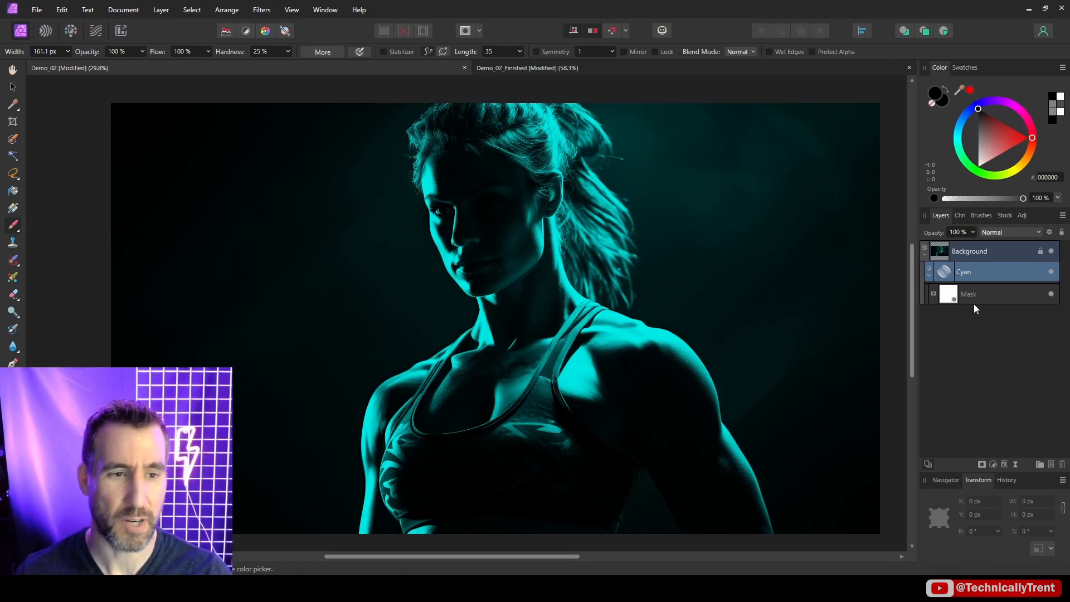
Target the Cyan mask and ready a large soft round brush with black paint.
{"action": "left_click", "coordinate": [969, 293]}
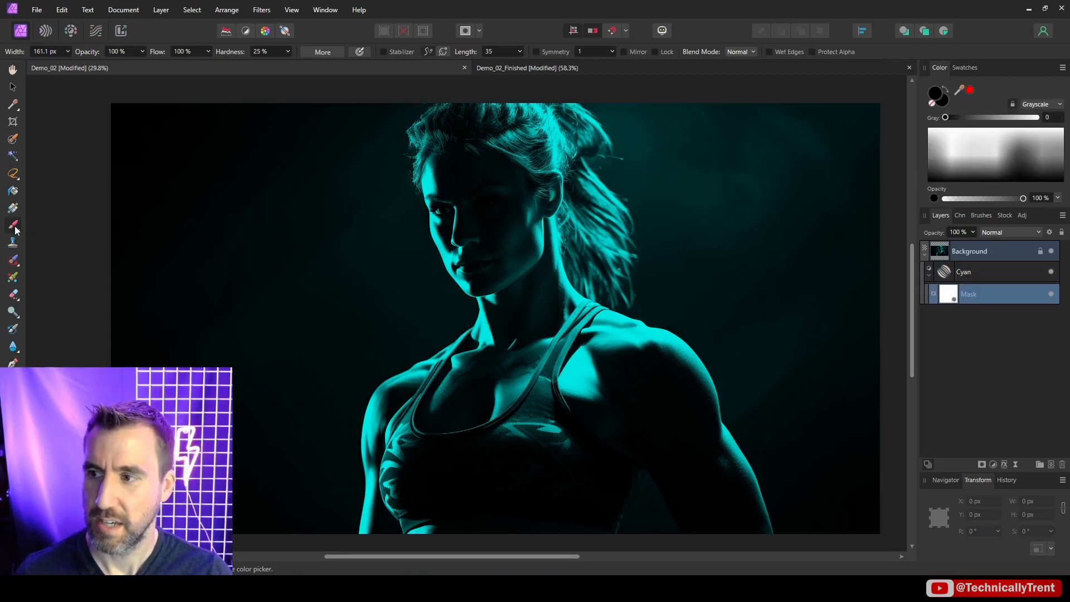
{"action": "left_click", "coordinate": [980, 215]}
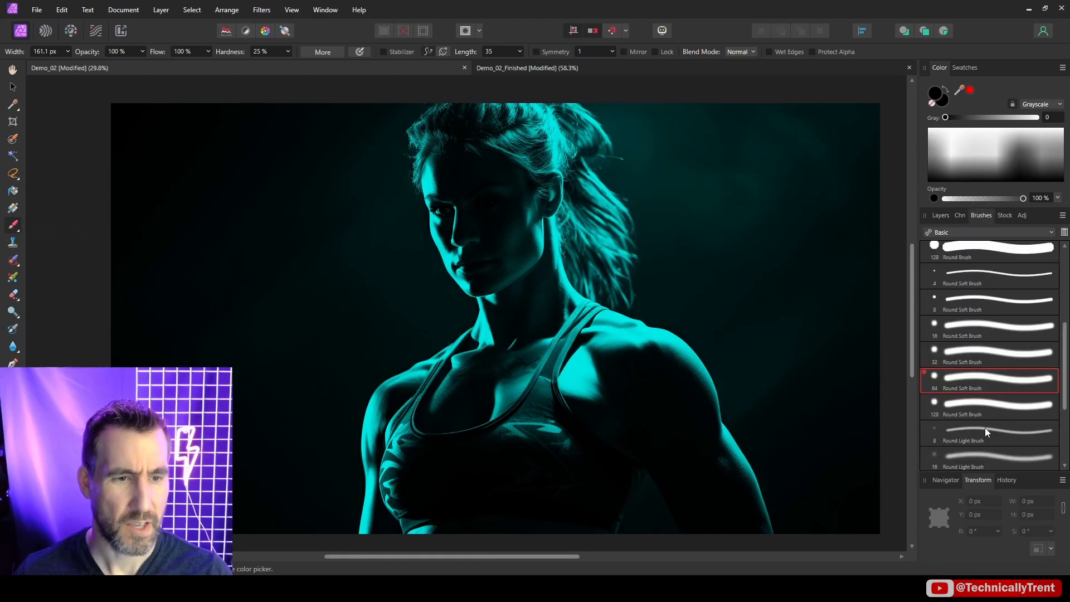
{"action": "mouse_move", "coordinate": [898, 210]}
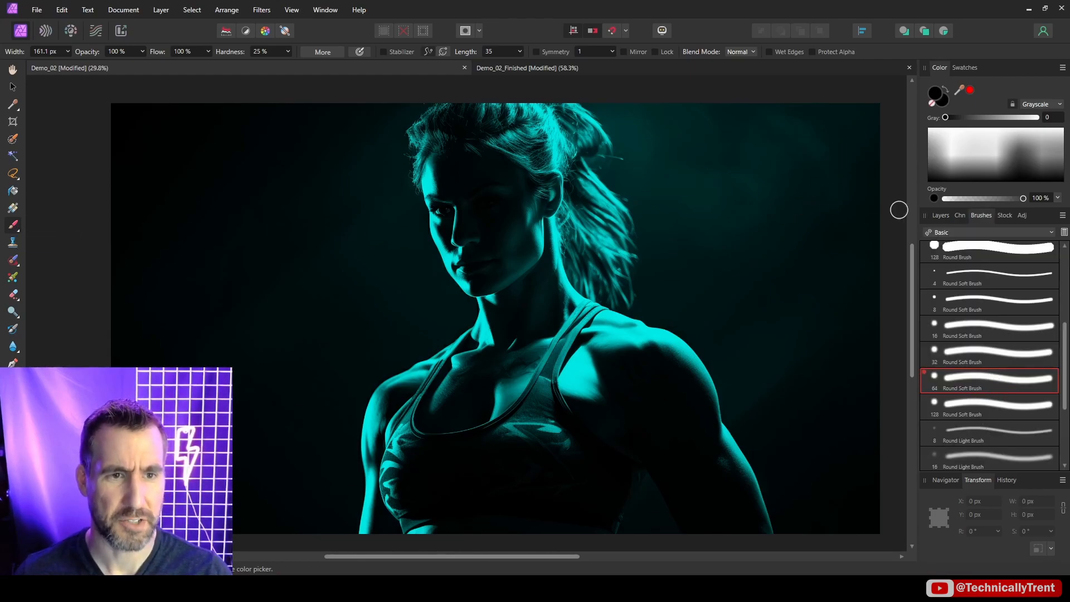
{"action": "left_click", "coordinate": [941, 215]}
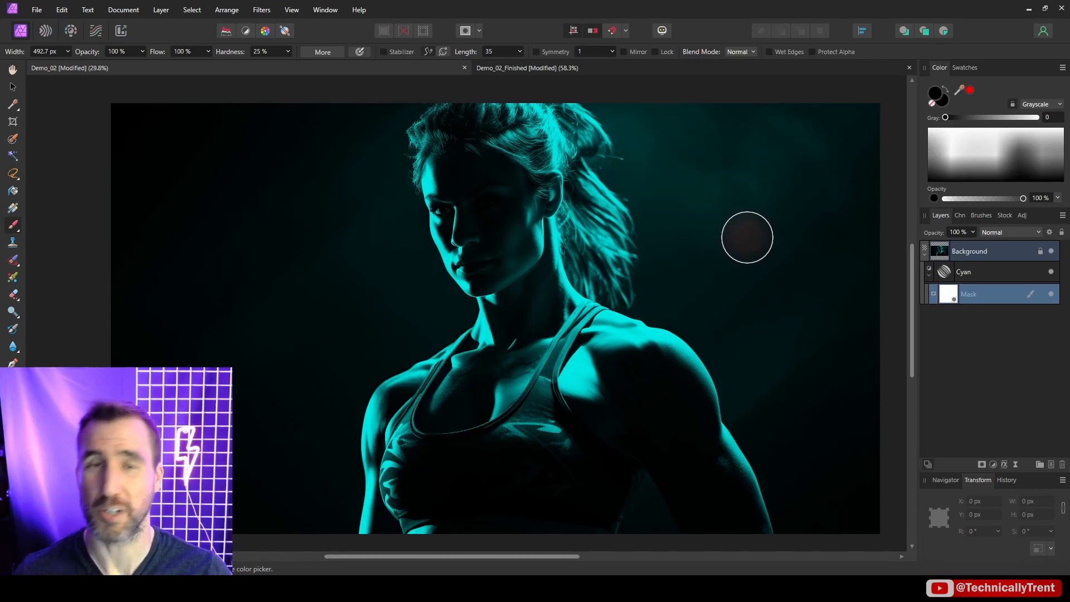
{"action": "mouse_move", "coordinate": [743, 236]}
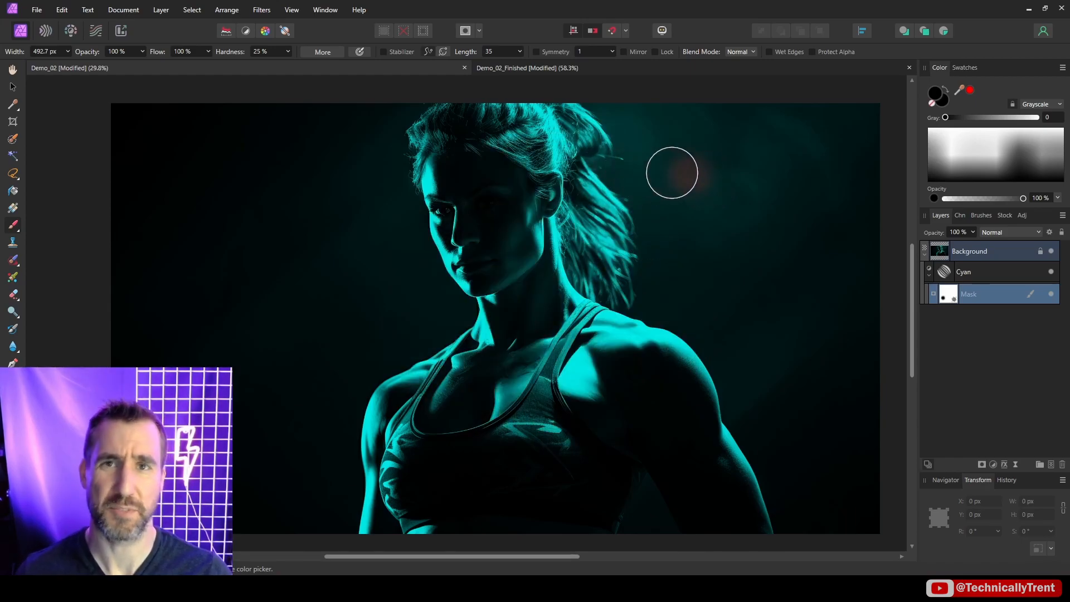
{"action": "mouse_move", "coordinate": [744, 372]}
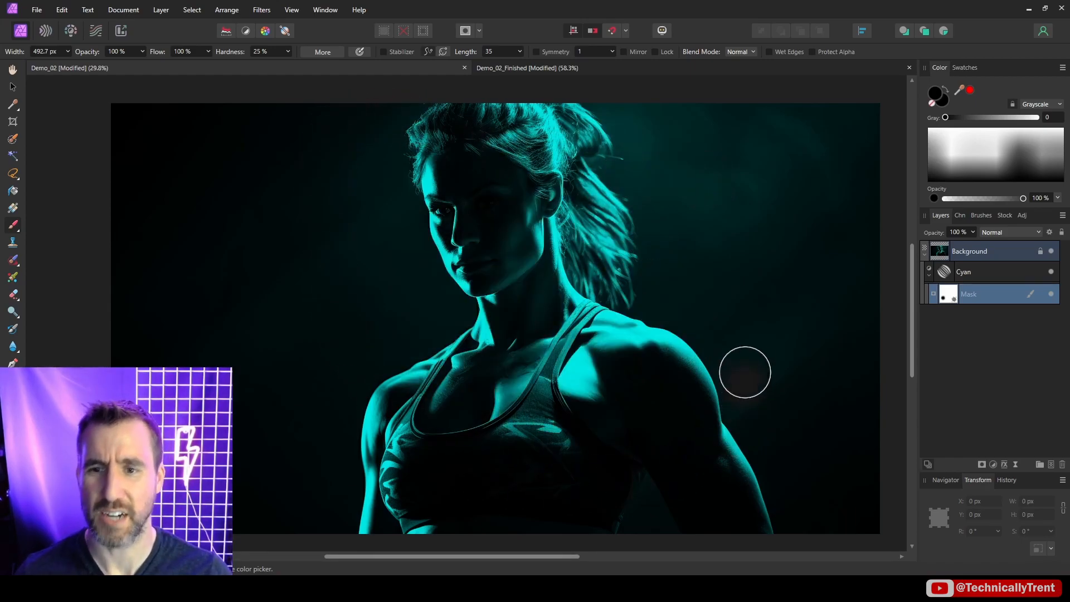
{"action": "mouse_move", "coordinate": [771, 385]}
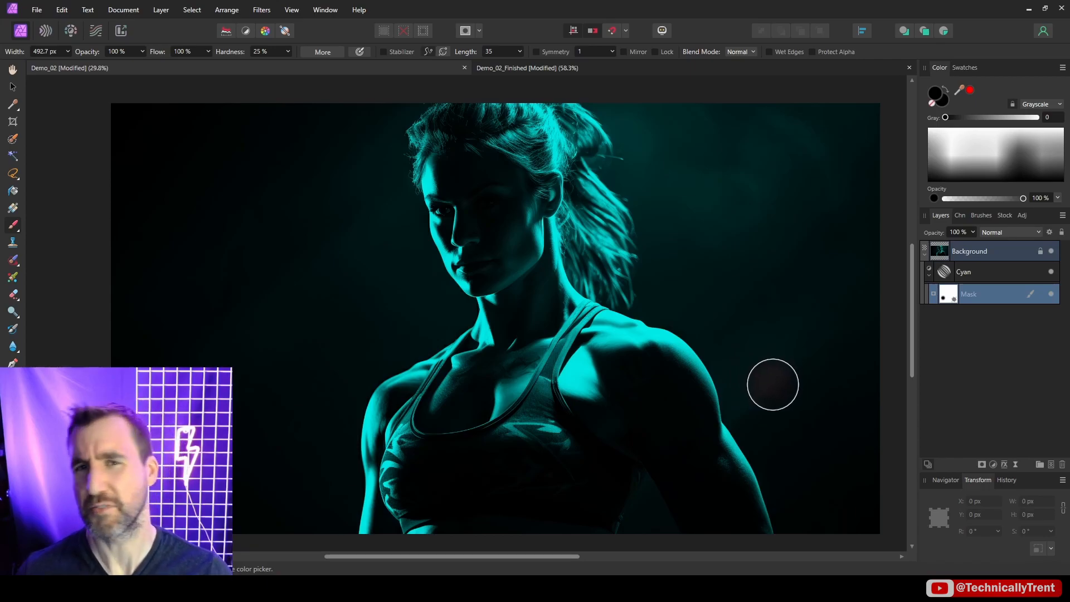
{"action": "mouse_move", "coordinate": [725, 334]}
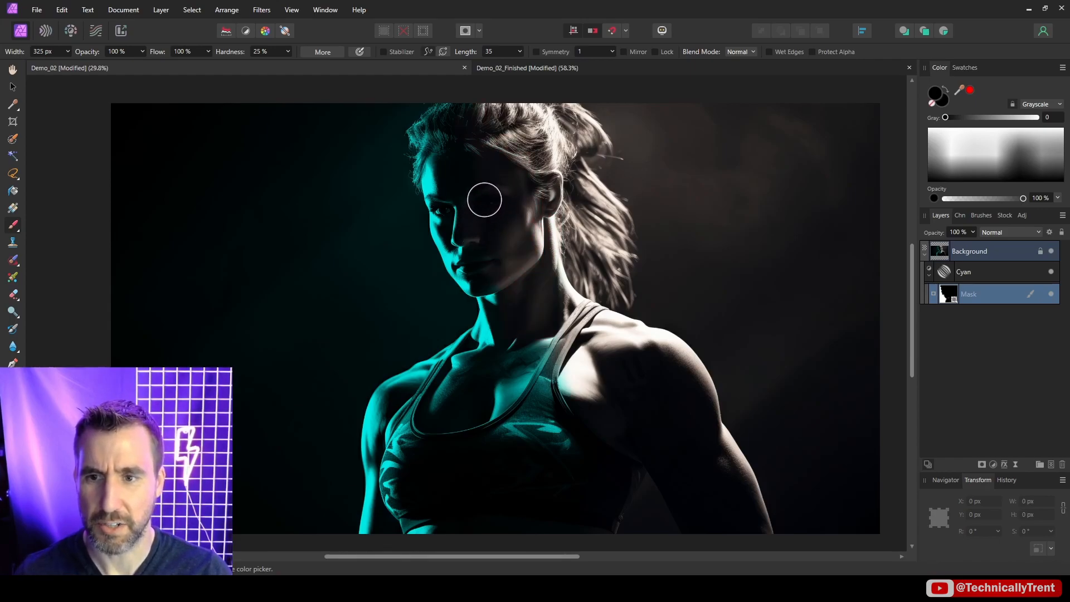
{"action": "mouse_move", "coordinate": [458, 120]}
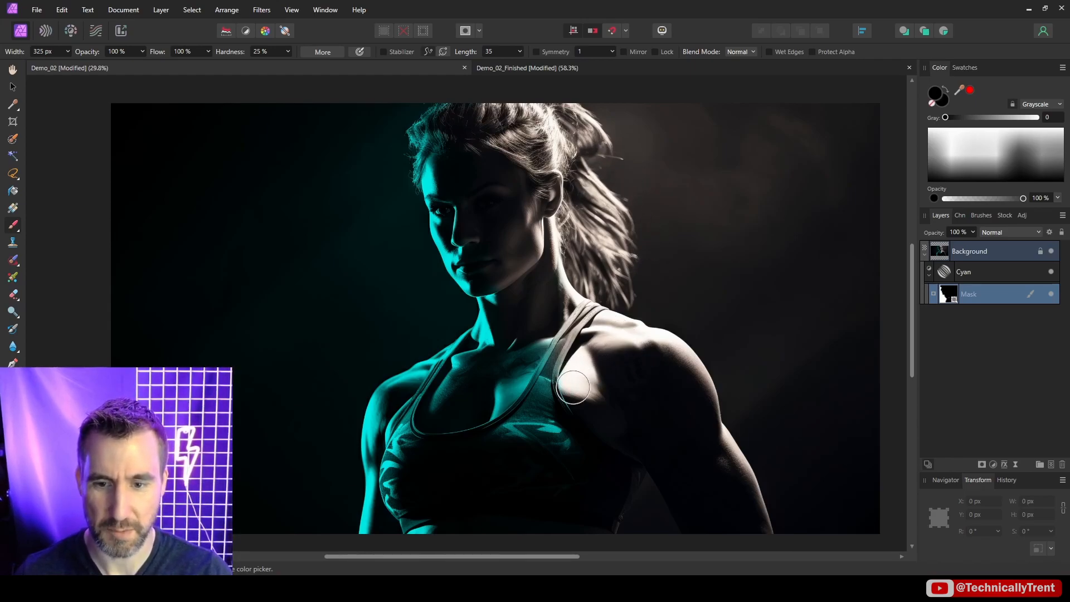
{"action": "mouse_move", "coordinate": [711, 314]}
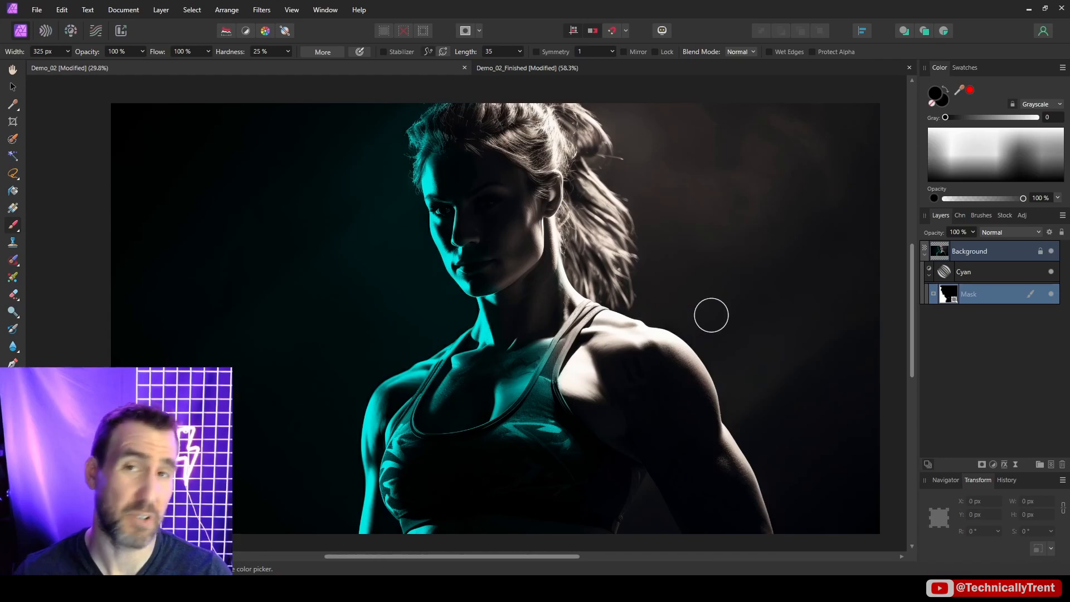
{"action": "mouse_move", "coordinate": [767, 401]}
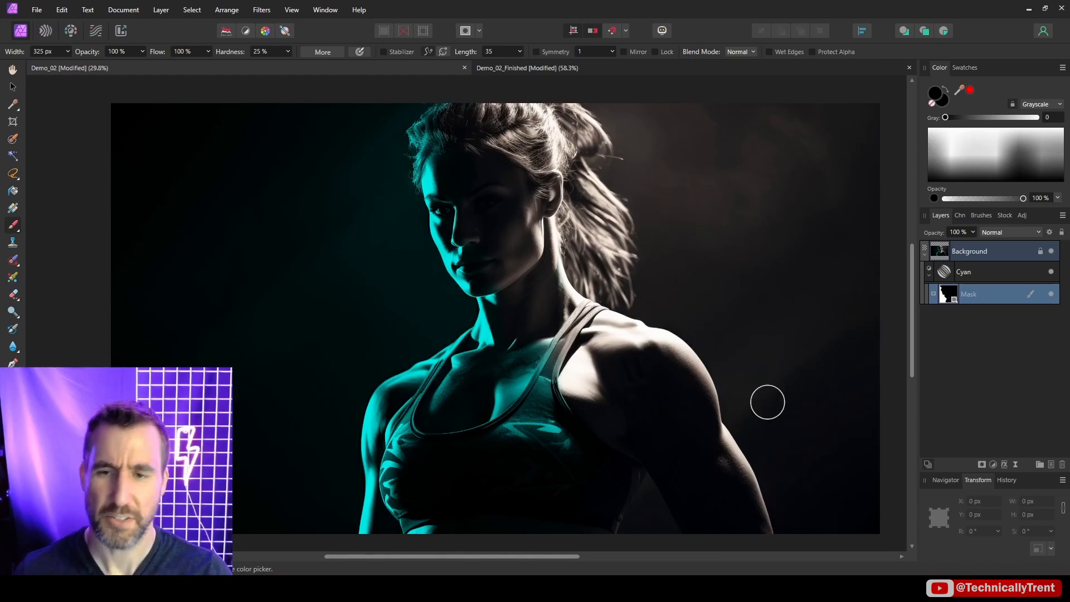
{"action": "mouse_move", "coordinate": [762, 341]}
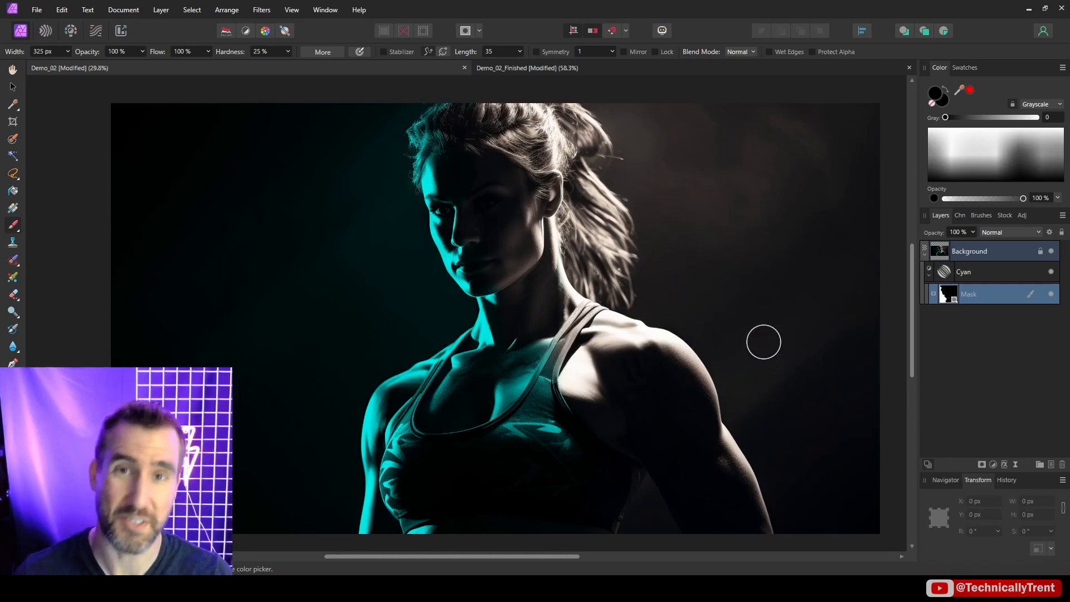
Duplicate the Cyan layer as 'Magenta' with a black-to-magenta gradient.
{"action": "right_click", "coordinate": [962, 272]}
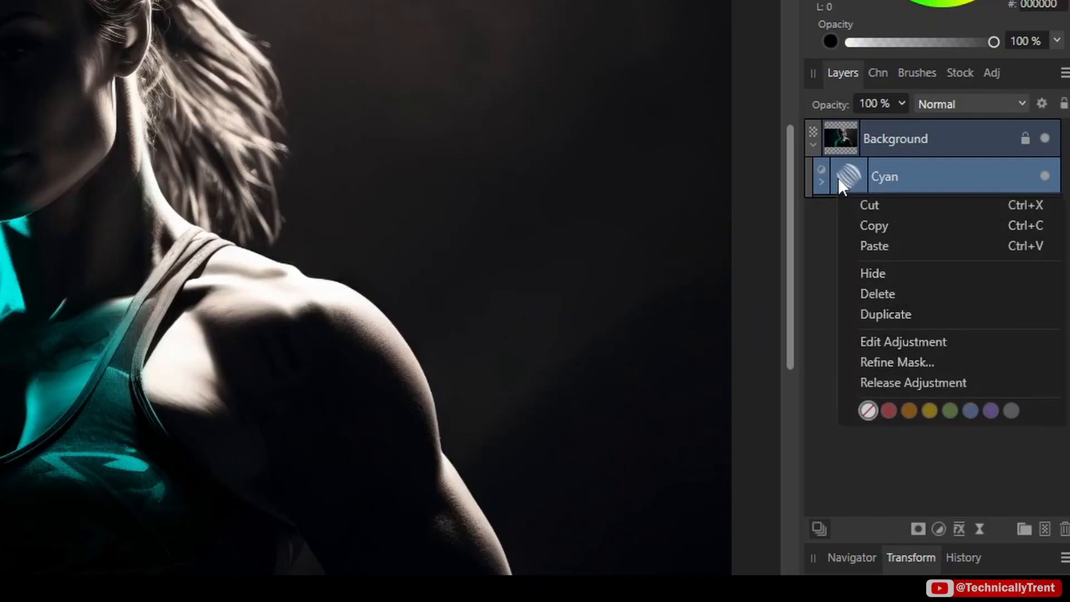
{"action": "mouse_move", "coordinate": [894, 314]}
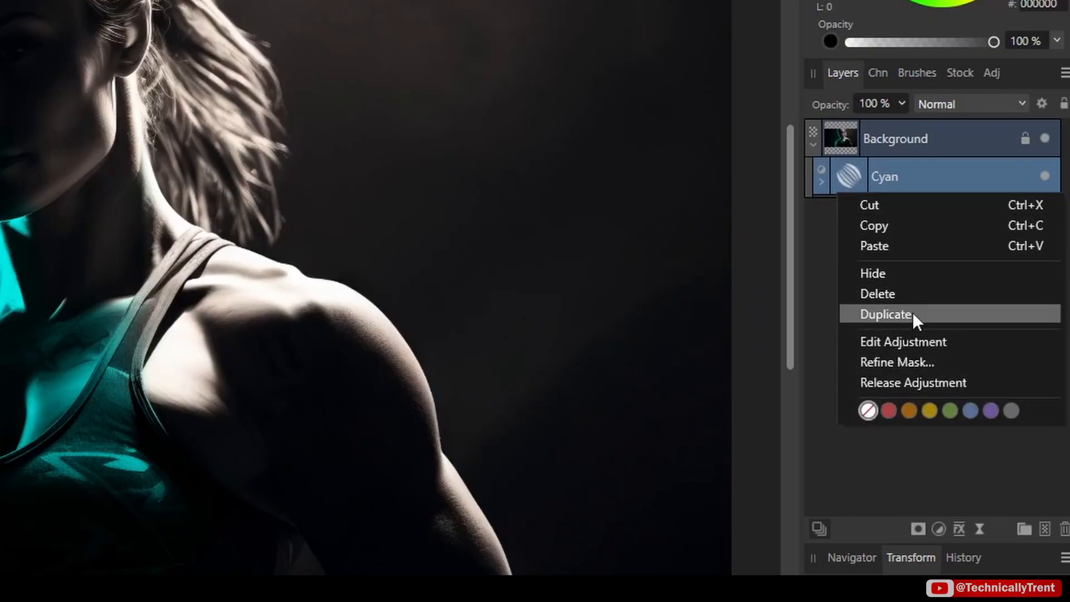
{"action": "left_click", "coordinate": [886, 314]}
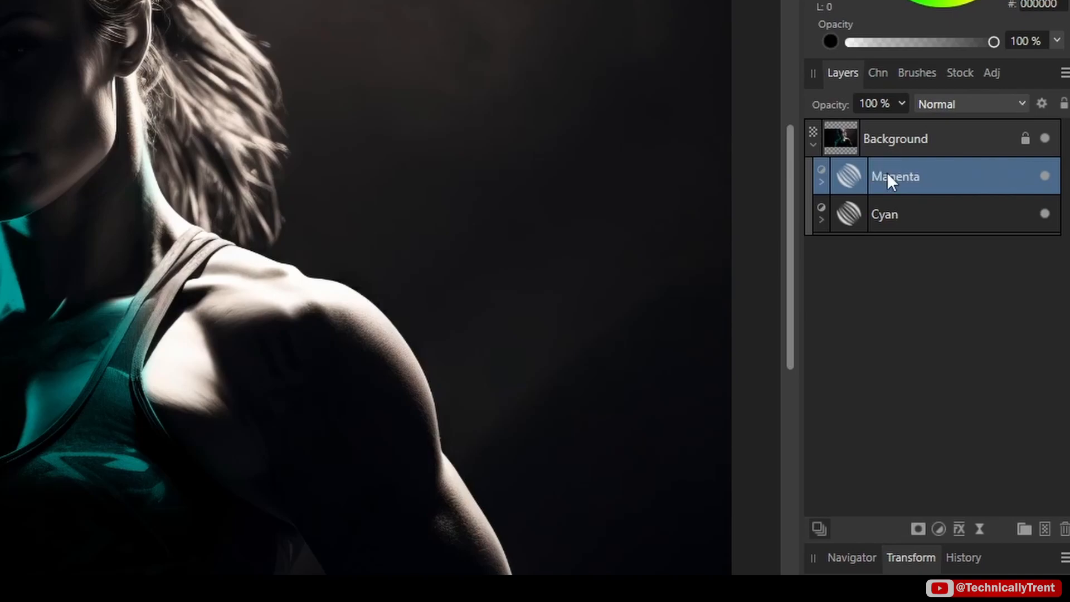
{"action": "mouse_move", "coordinate": [844, 210]}
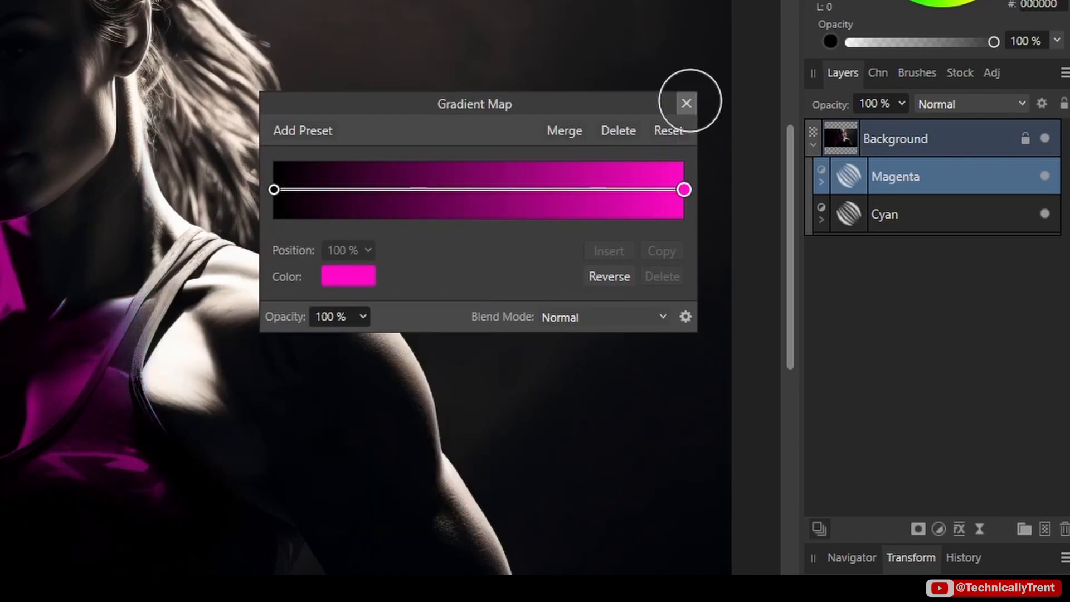
{"action": "left_click", "coordinate": [686, 102]}
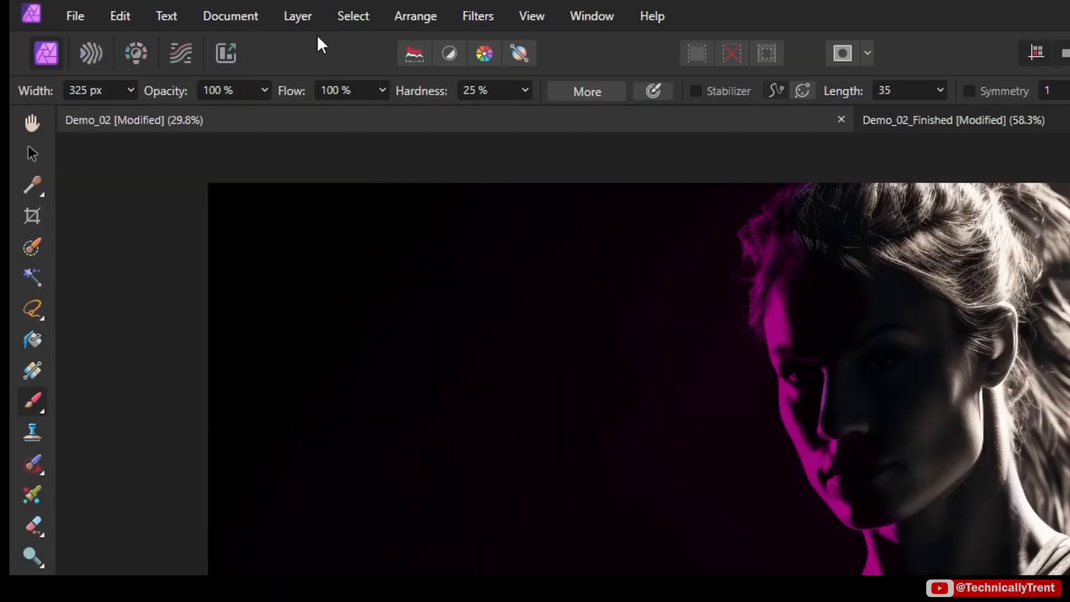
Invert the Magenta layer's mask via Layer > Invert so magenta lights the right side.
{"action": "left_click", "coordinate": [297, 15]}
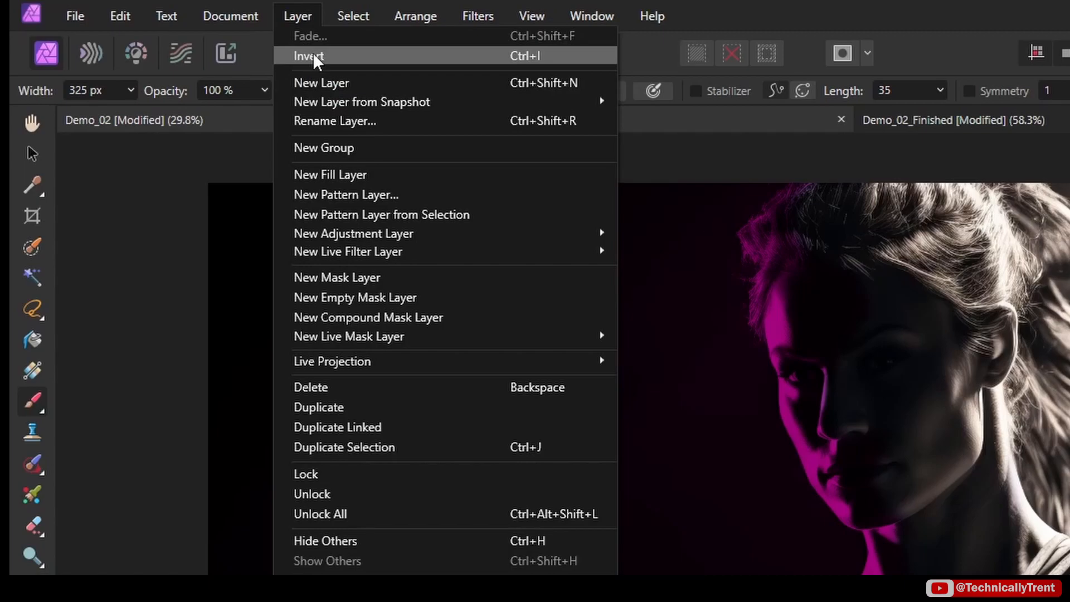
{"action": "left_click", "coordinate": [309, 56]}
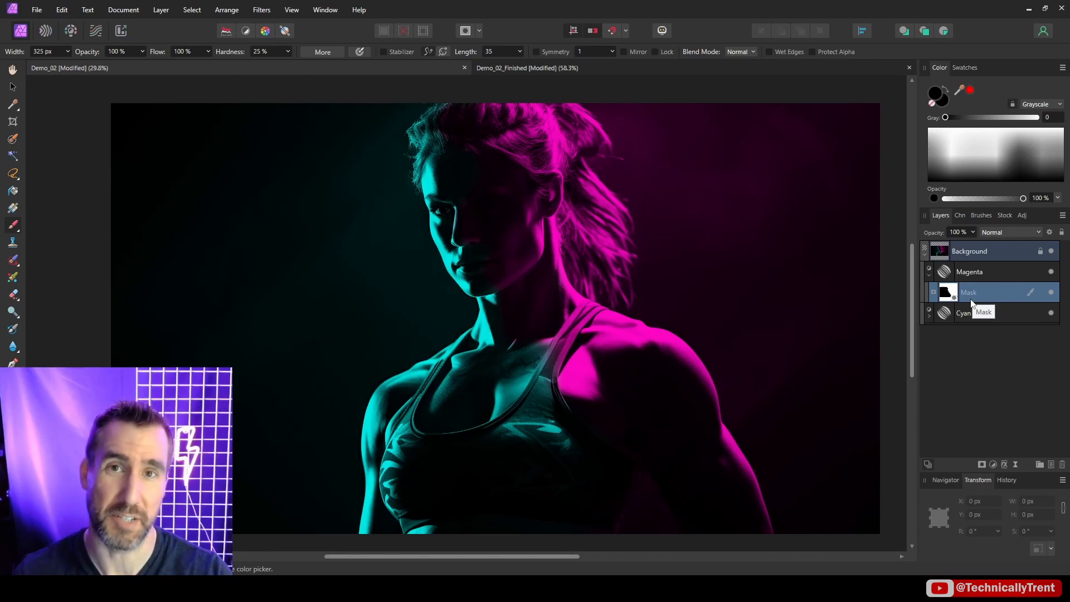
{"action": "mouse_move", "coordinate": [969, 300]}
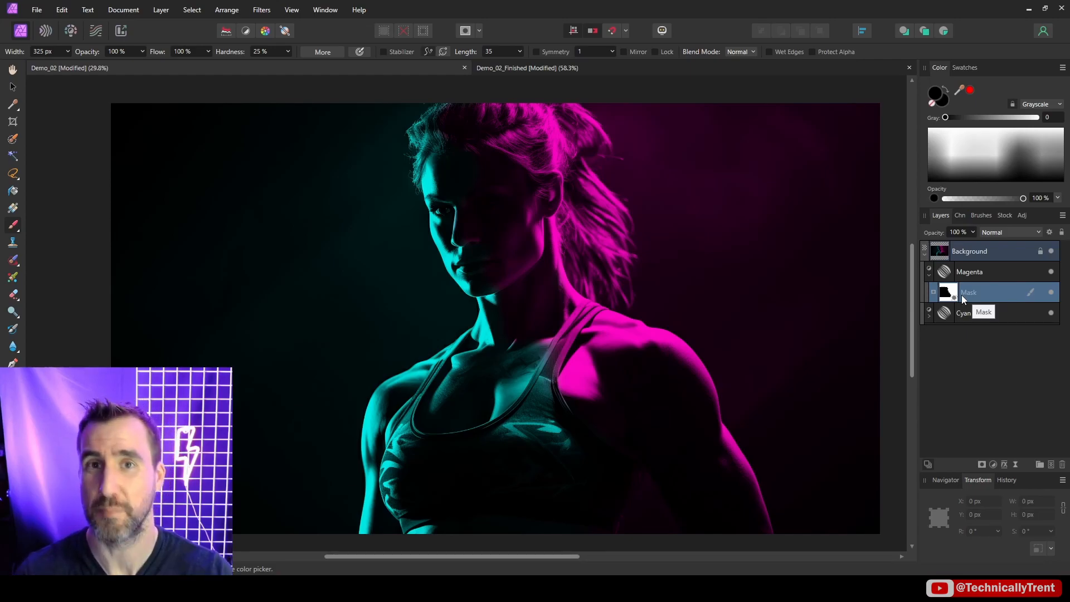
{"action": "left_click", "coordinate": [969, 272]}
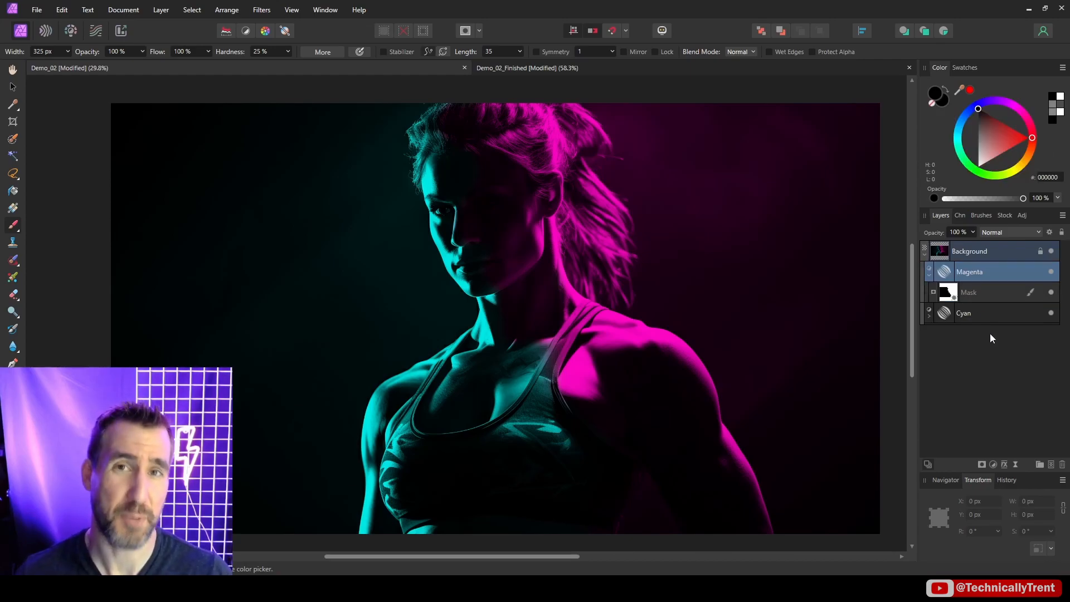
{"action": "mouse_move", "coordinate": [981, 257]}
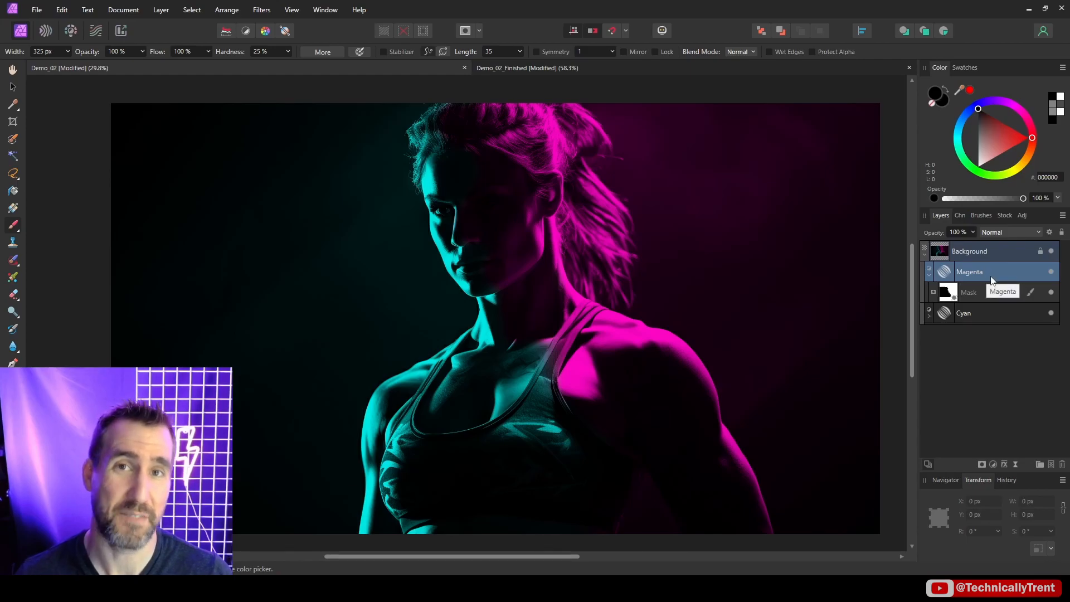
{"action": "left_click", "coordinate": [1010, 231]}
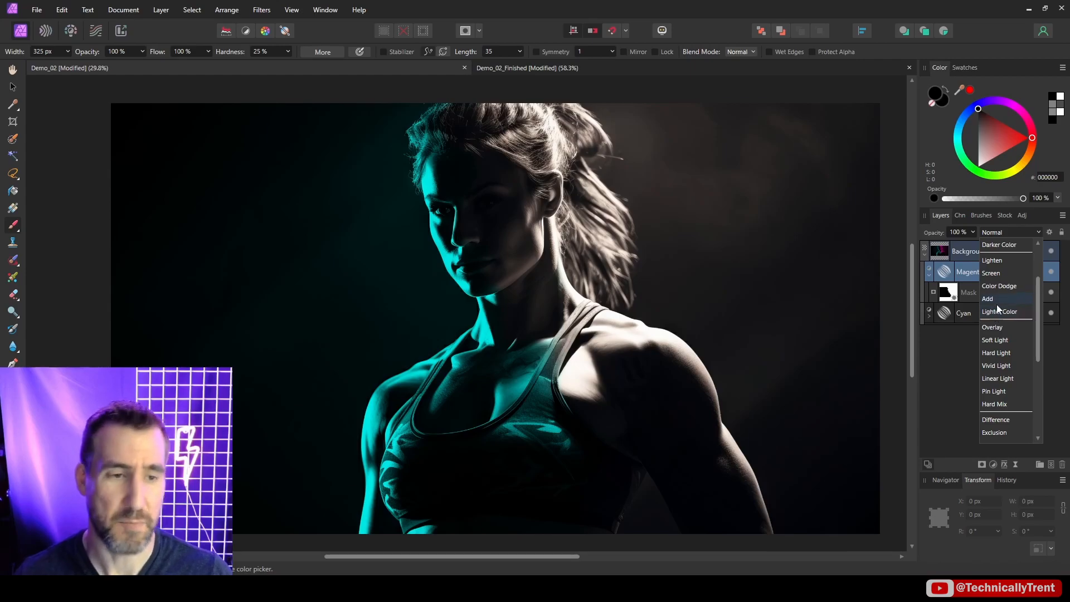
{"action": "mouse_move", "coordinate": [997, 378]}
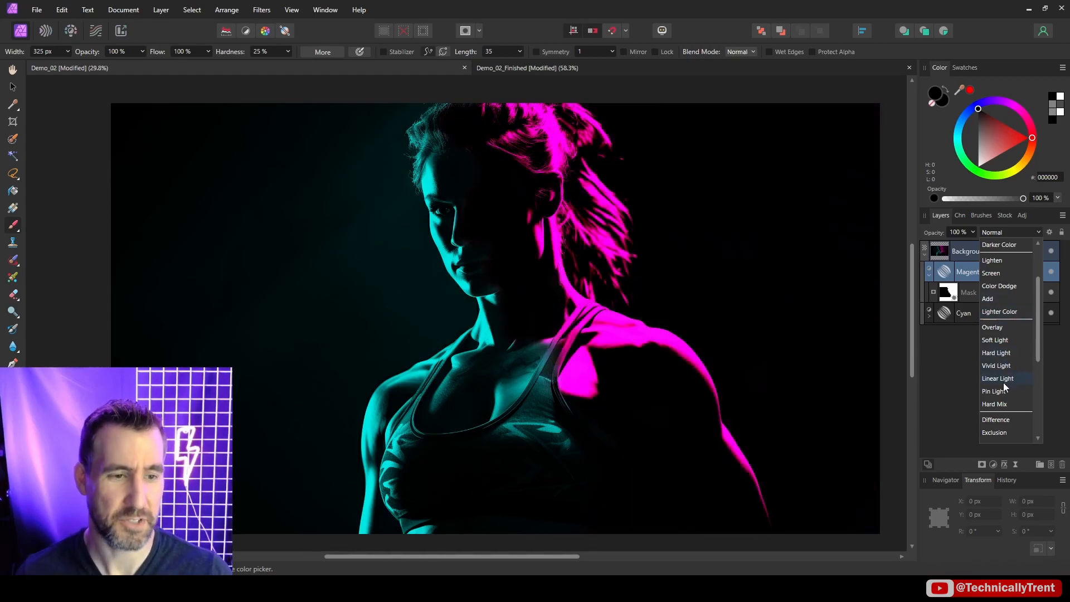
Set the gradient map layers' blend mode to Pin Light for a softer glow.
{"action": "left_click", "coordinate": [994, 391]}
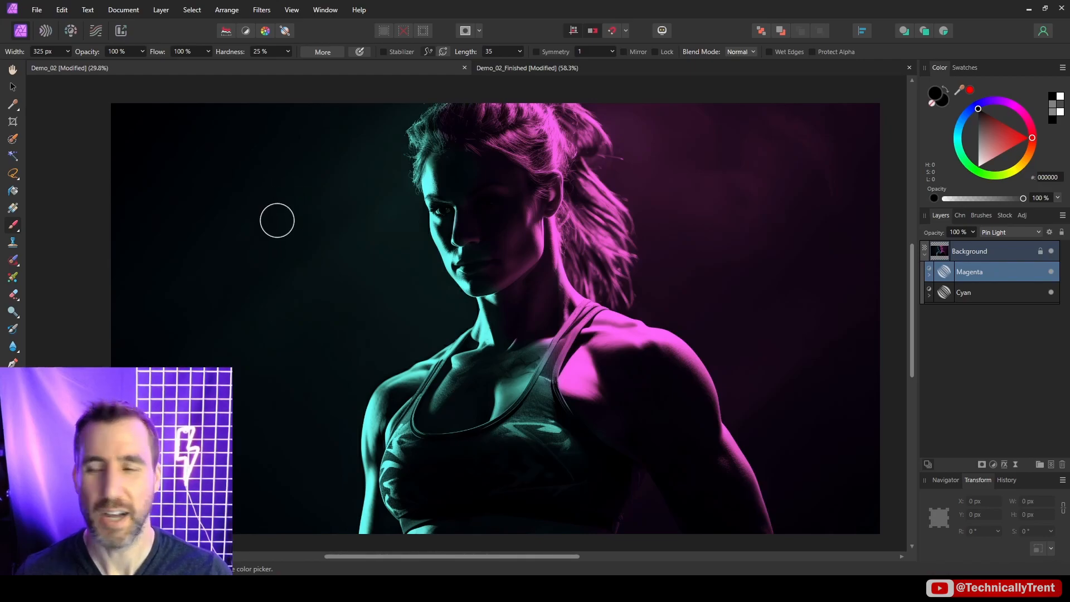
{"action": "mouse_move", "coordinate": [269, 192]}
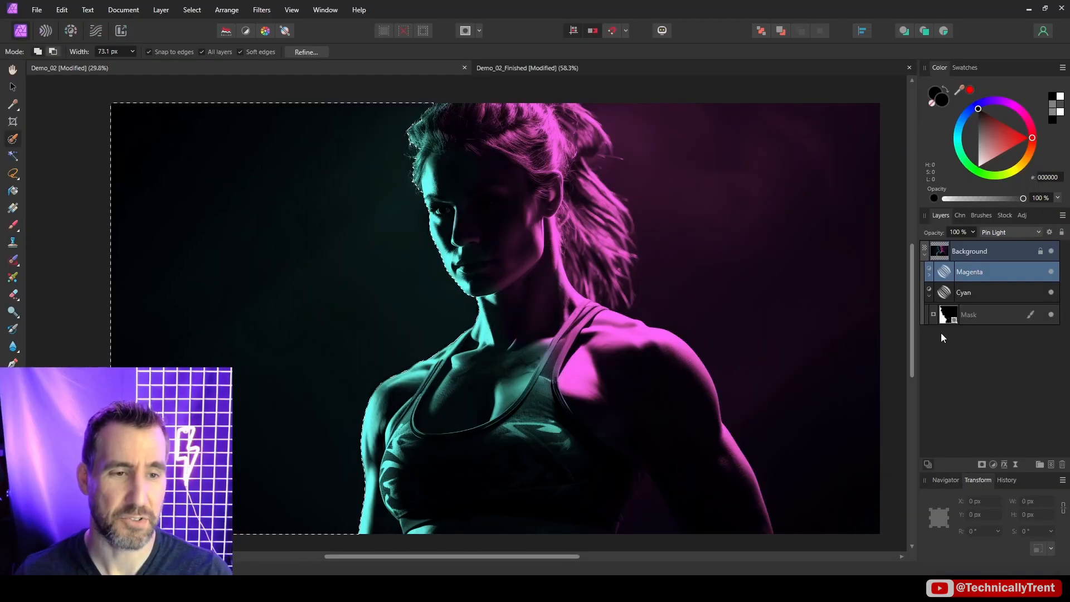
Select the new silhouette mask below the Cyan layer for refining the light.
{"action": "left_click", "coordinate": [969, 314]}
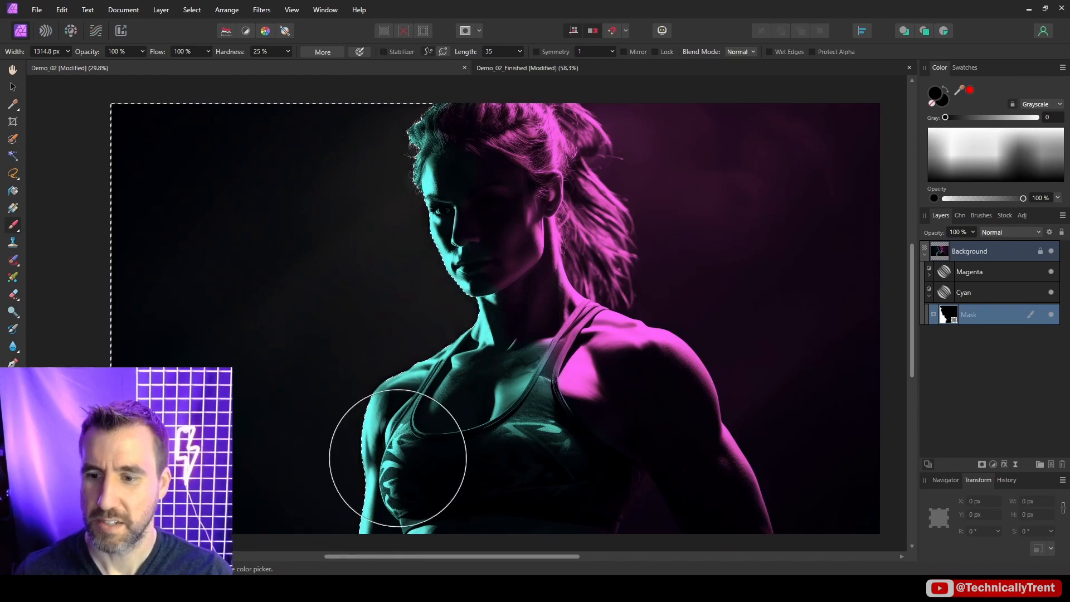
{"action": "mouse_move", "coordinate": [145, 314]}
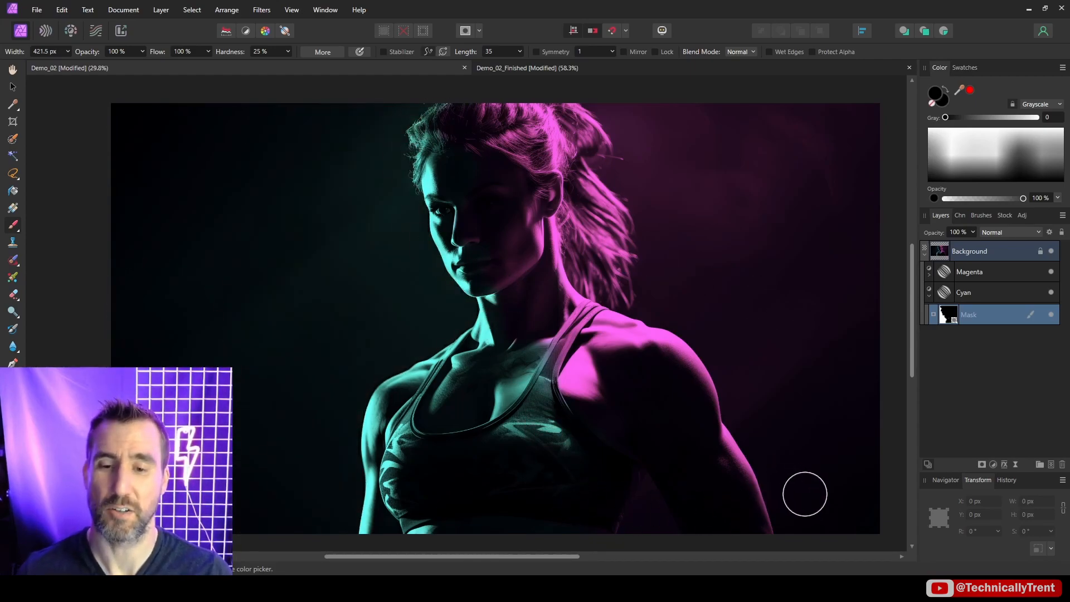
{"action": "mouse_move", "coordinate": [767, 237]}
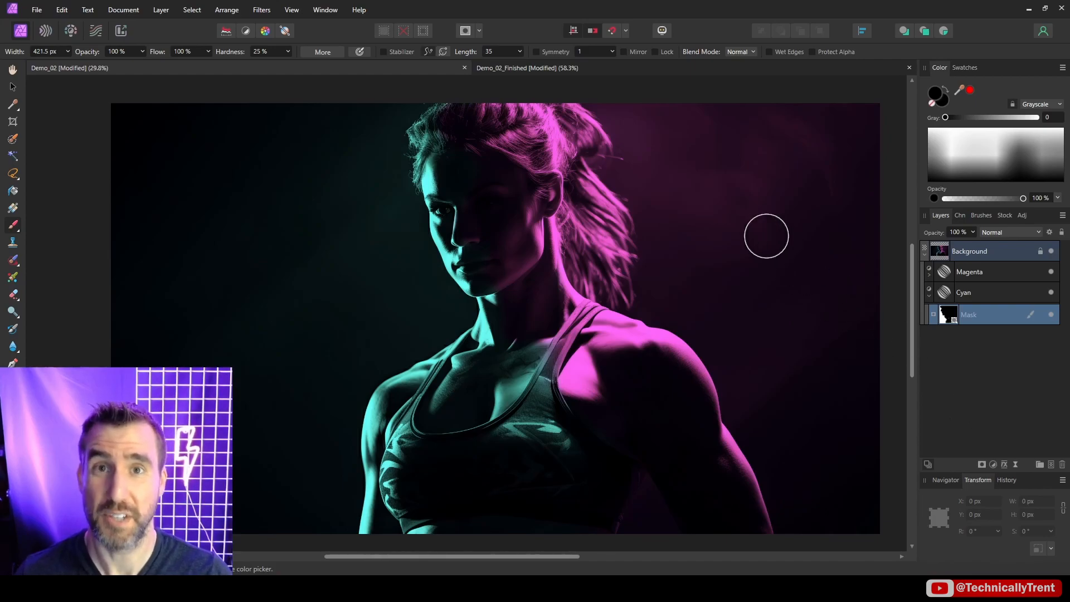
Switch to Demo_02_Finished and toggle its adjustment layers to compare before and after.
{"action": "left_click", "coordinate": [527, 68]}
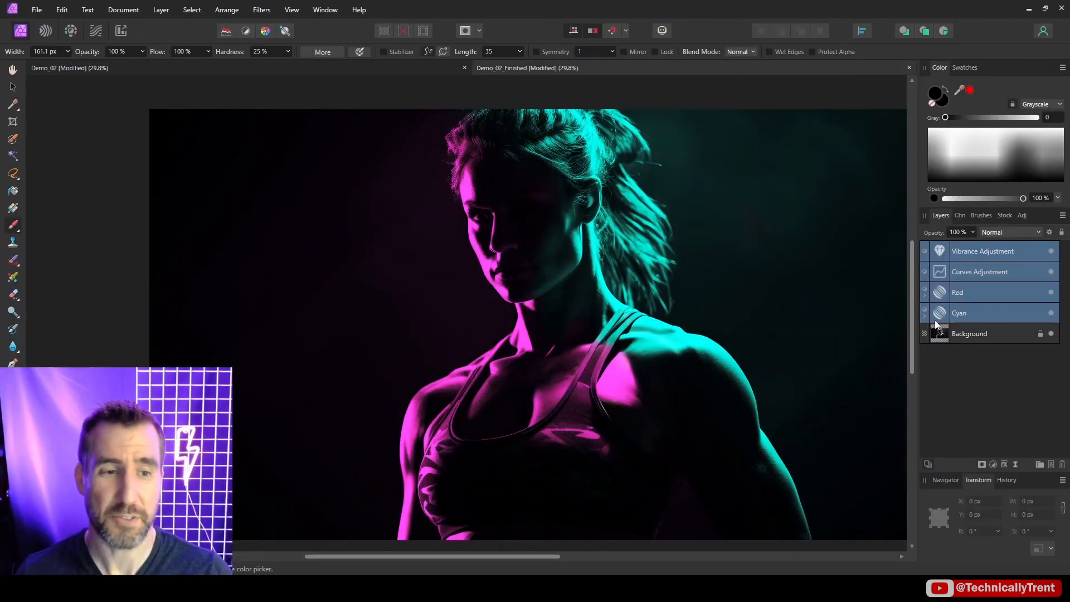
{"action": "double_click", "coordinate": [939, 312]}
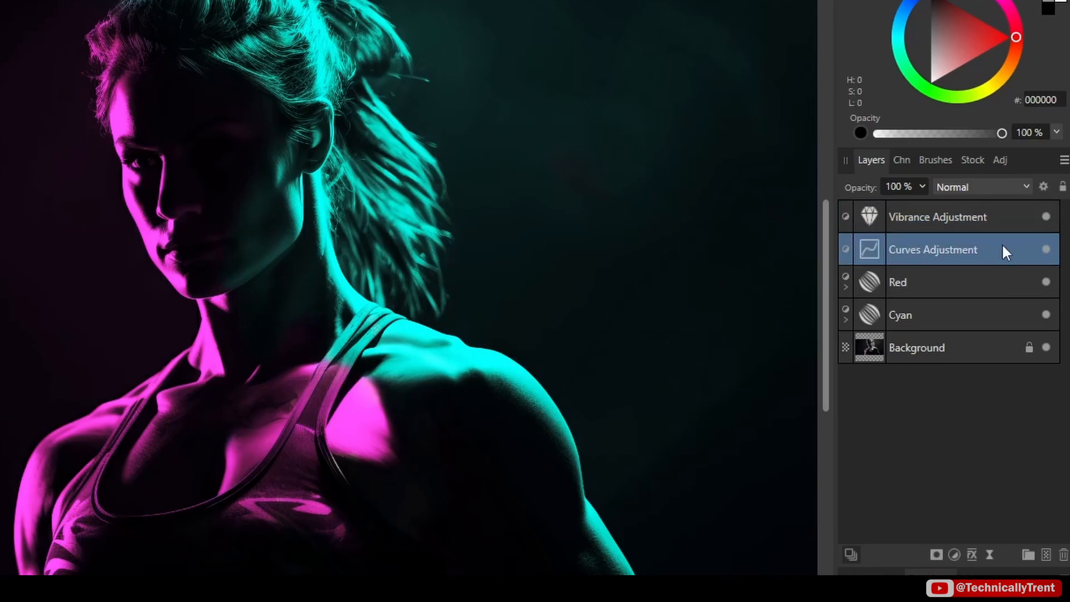
{"action": "mouse_move", "coordinate": [932, 297]}
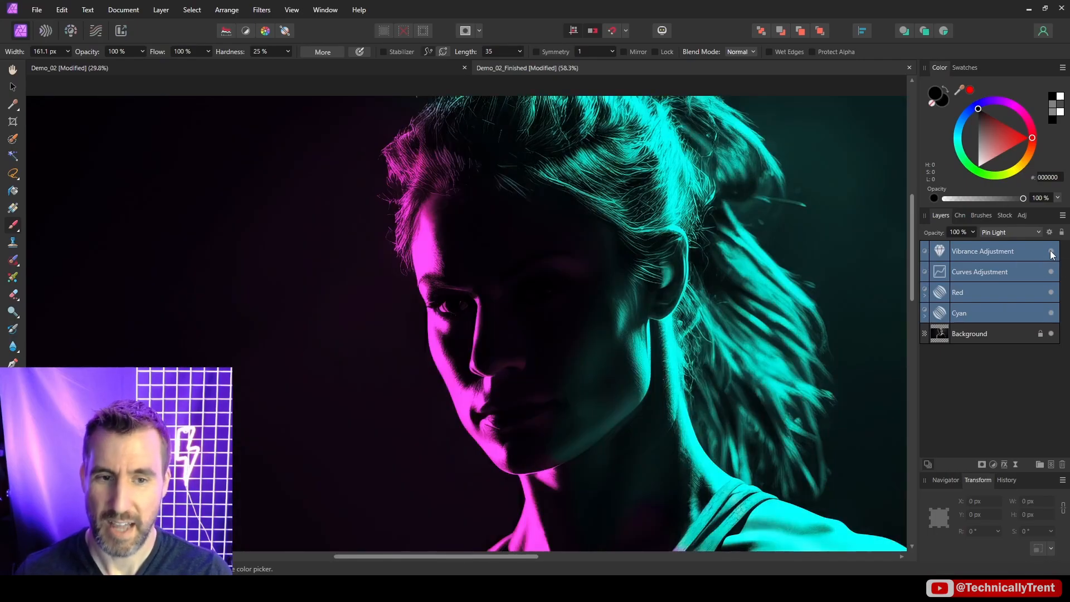
{"action": "left_click", "coordinate": [1051, 251]}
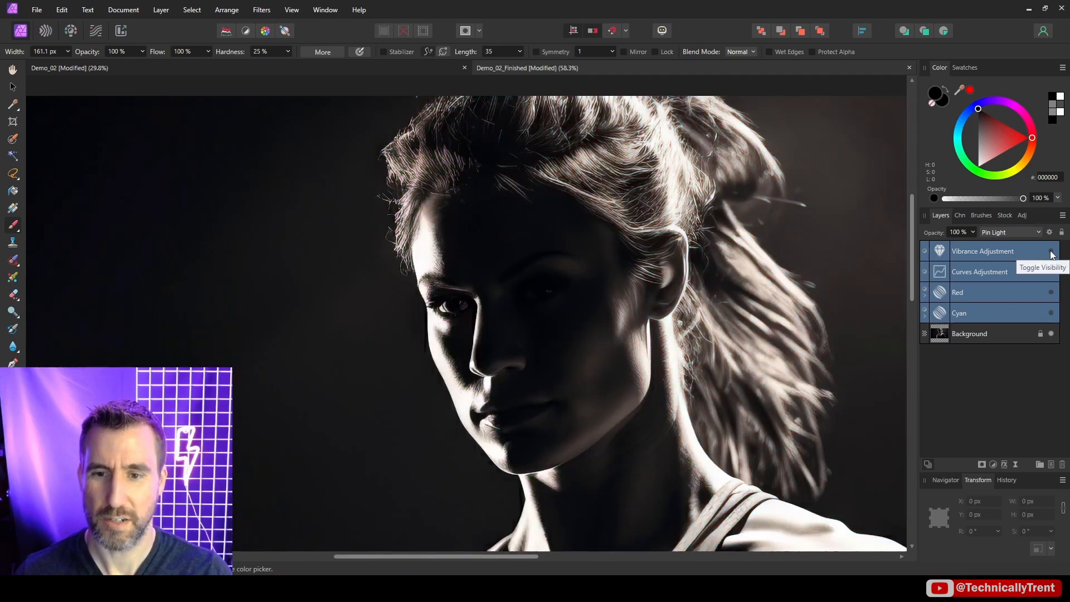
{"action": "left_click", "coordinate": [969, 334]}
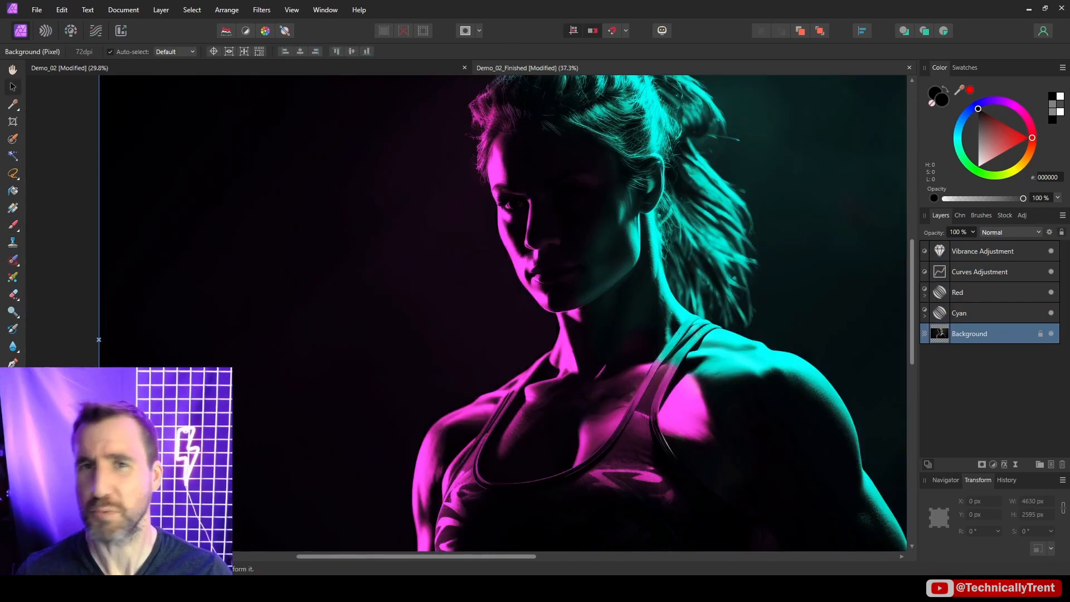